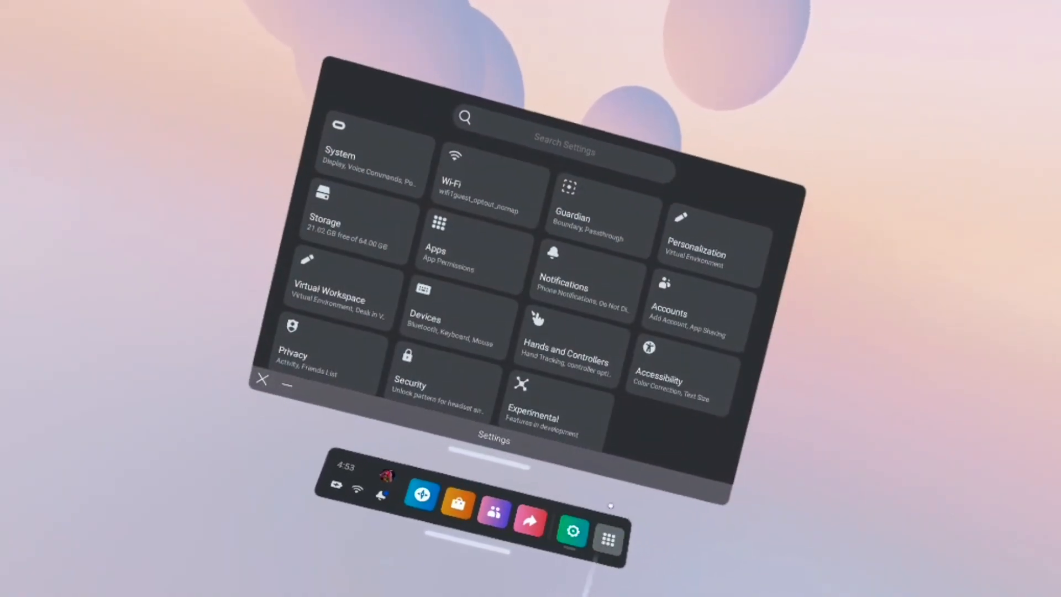
Start a new developer organization named 'flobbby' from the Org Manager
left_click(670, 314)
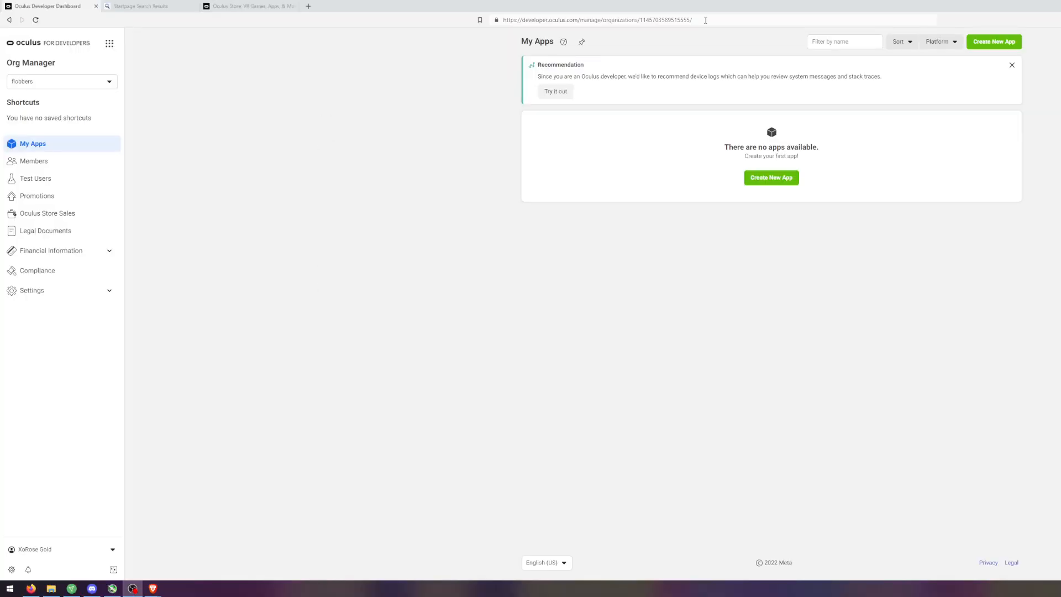
mouse_move(362, 384)
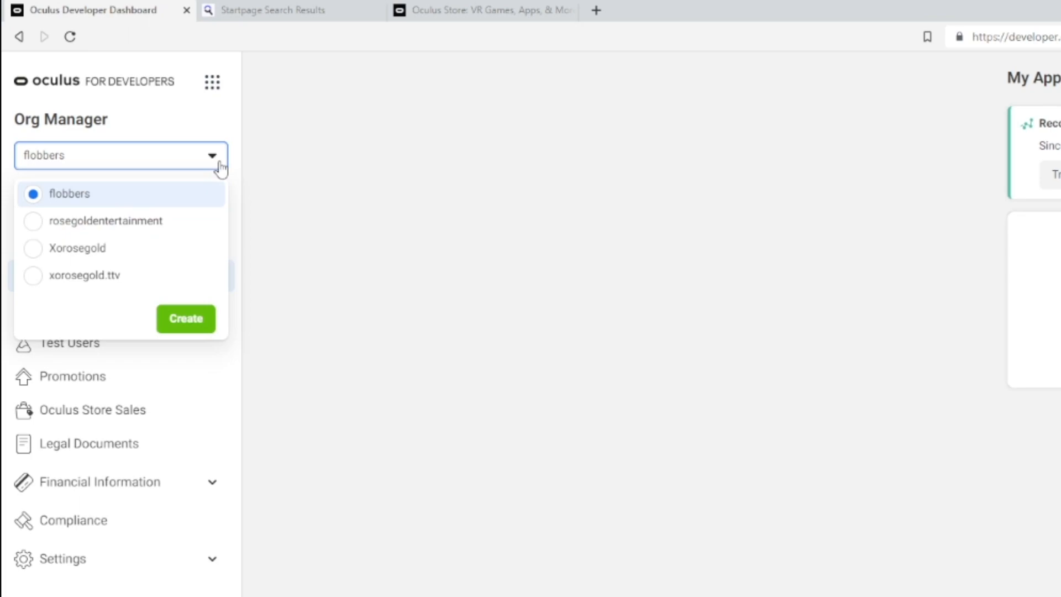
mouse_move(185, 319)
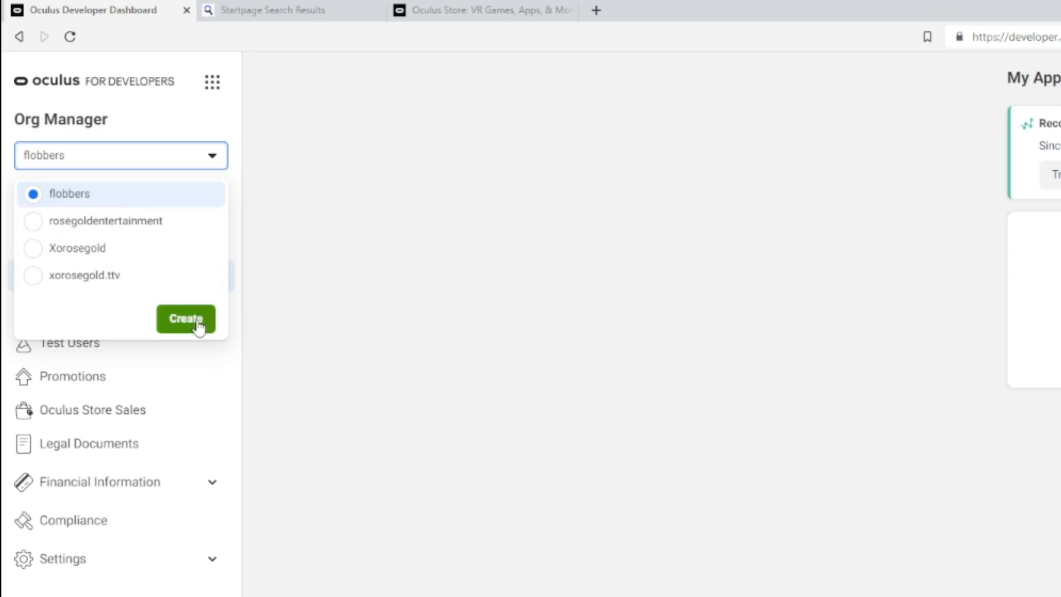
left_click(185, 319)
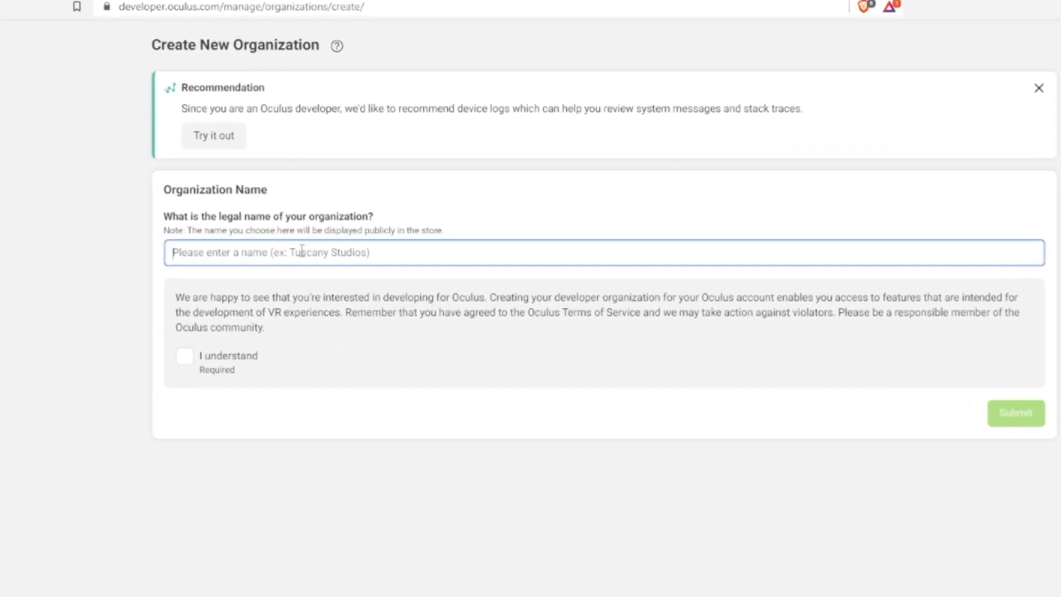
type("flobbbyy")
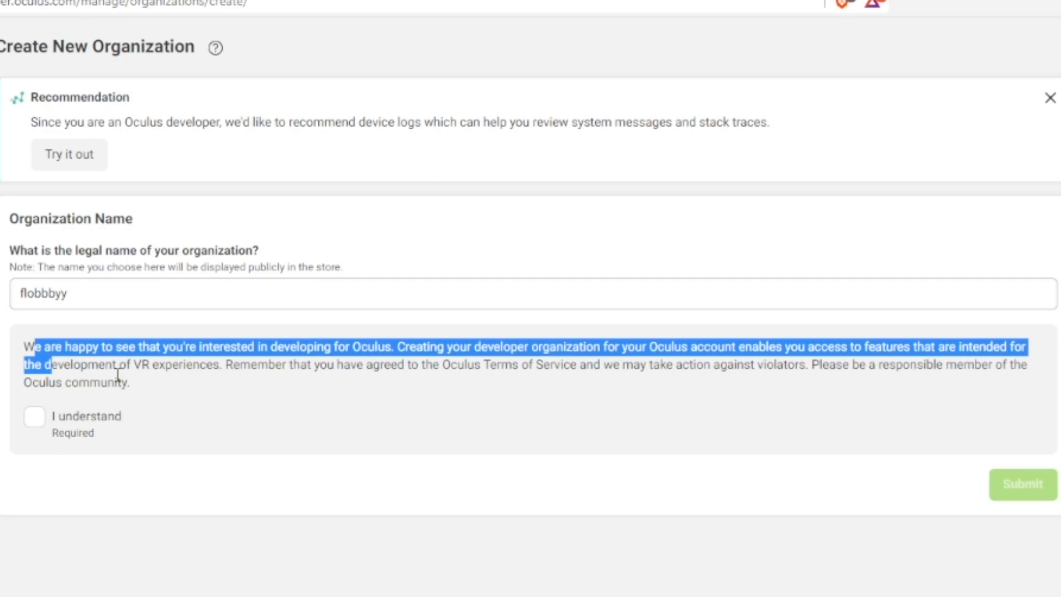
Acknowledge the terms, submit the organization and agree to the developer NDA
left_click(33, 416)
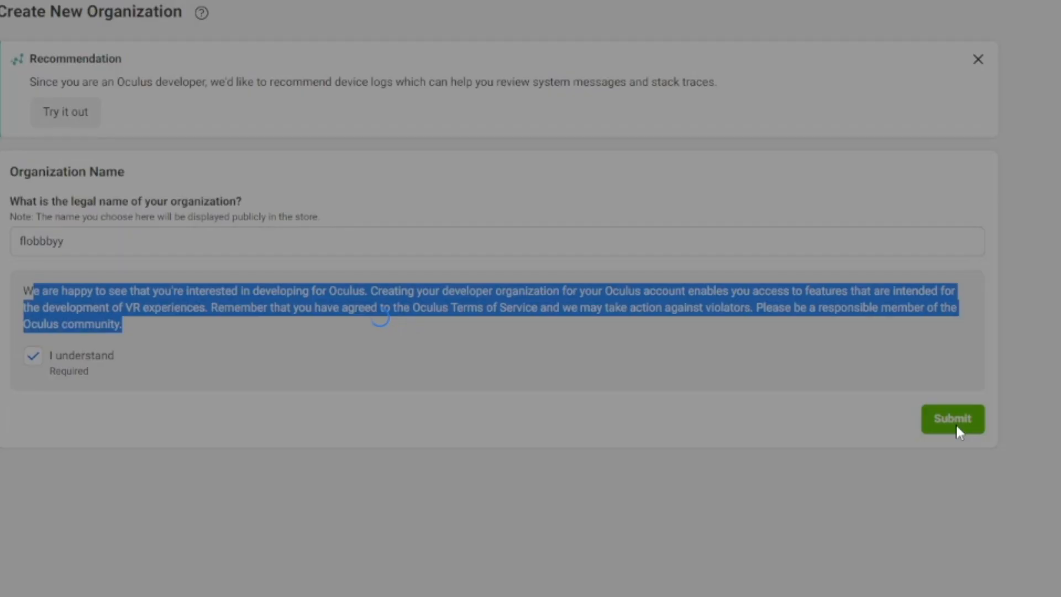
left_click(952, 419)
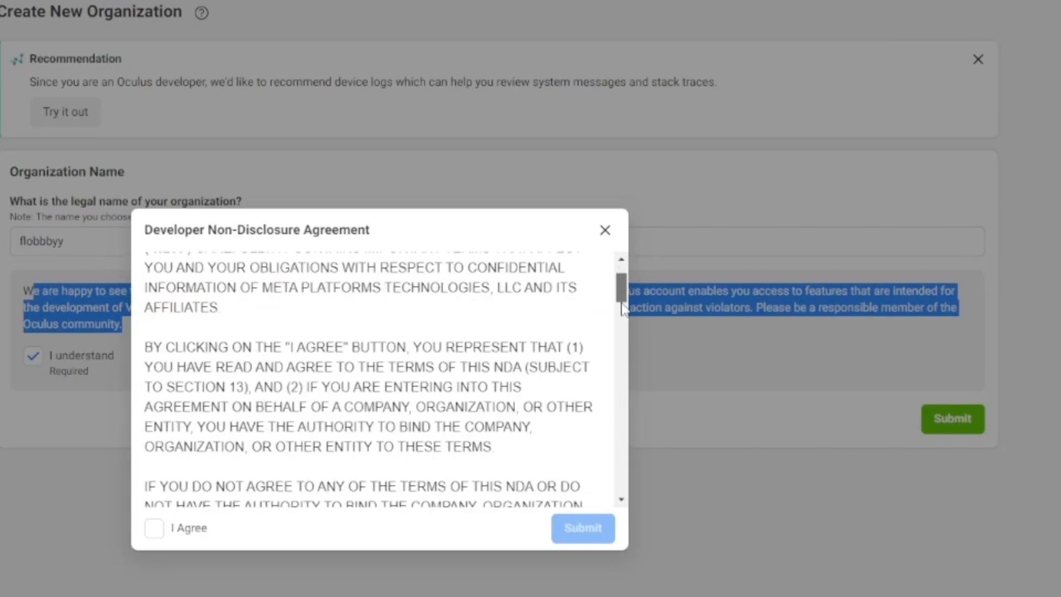
left_click(154, 528)
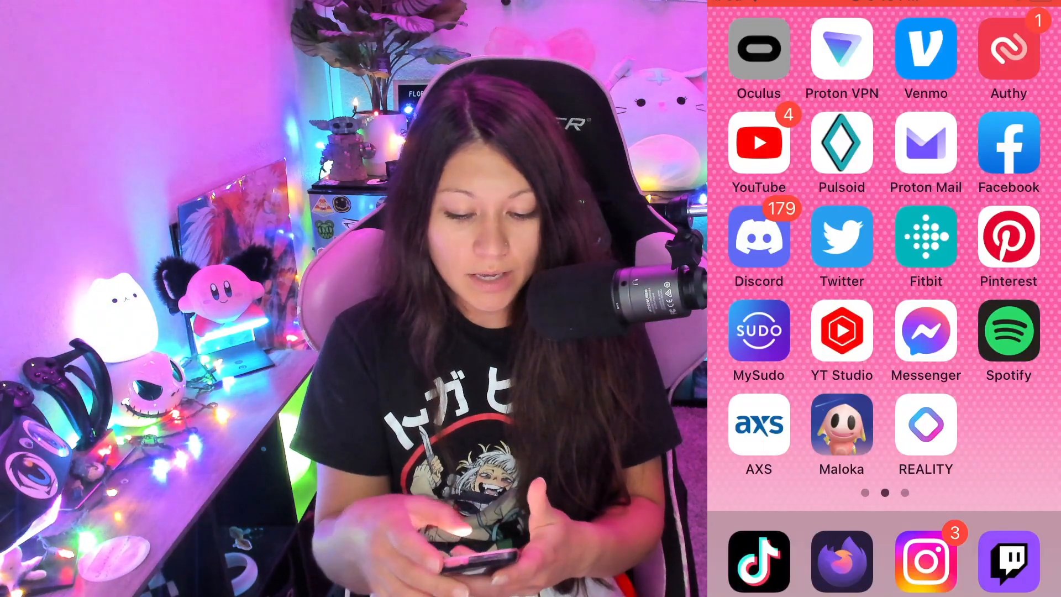
Reach the Developer Mode setting under the headset's device settings in the Oculus app
left_click(758, 47)
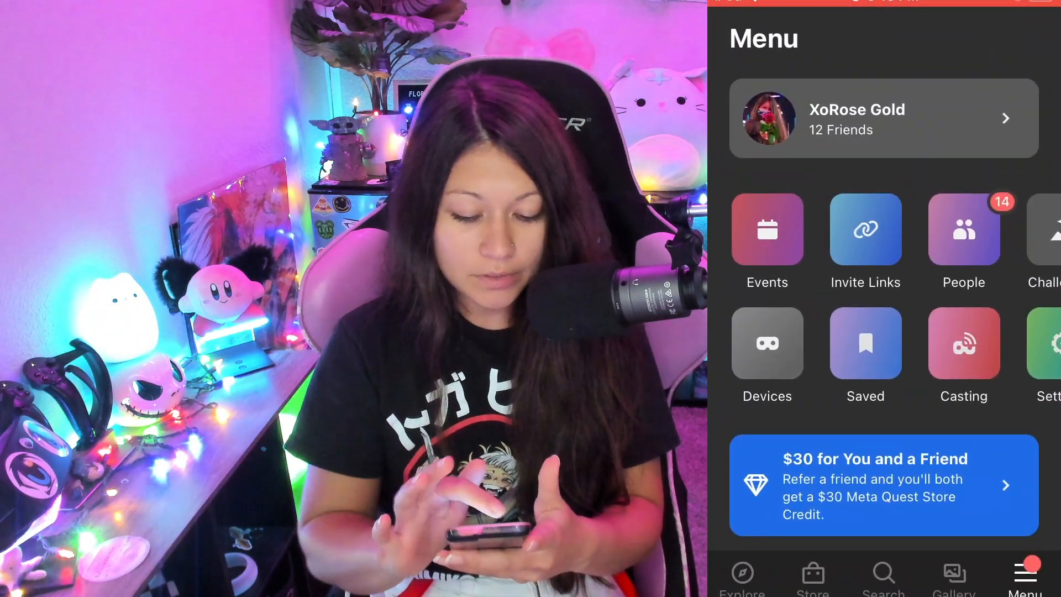
left_click(767, 341)
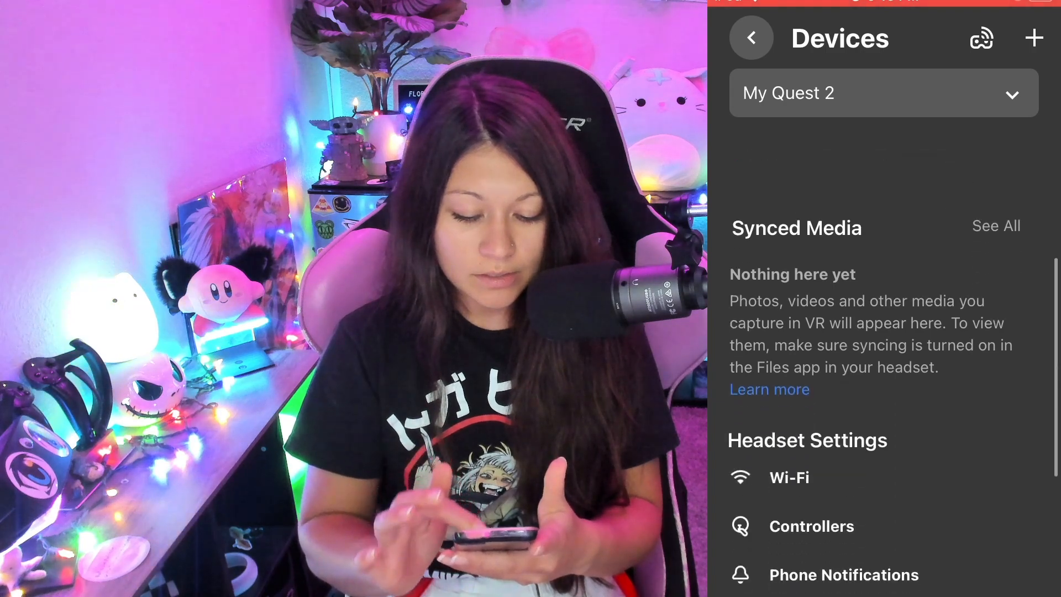
scroll("down", 3)
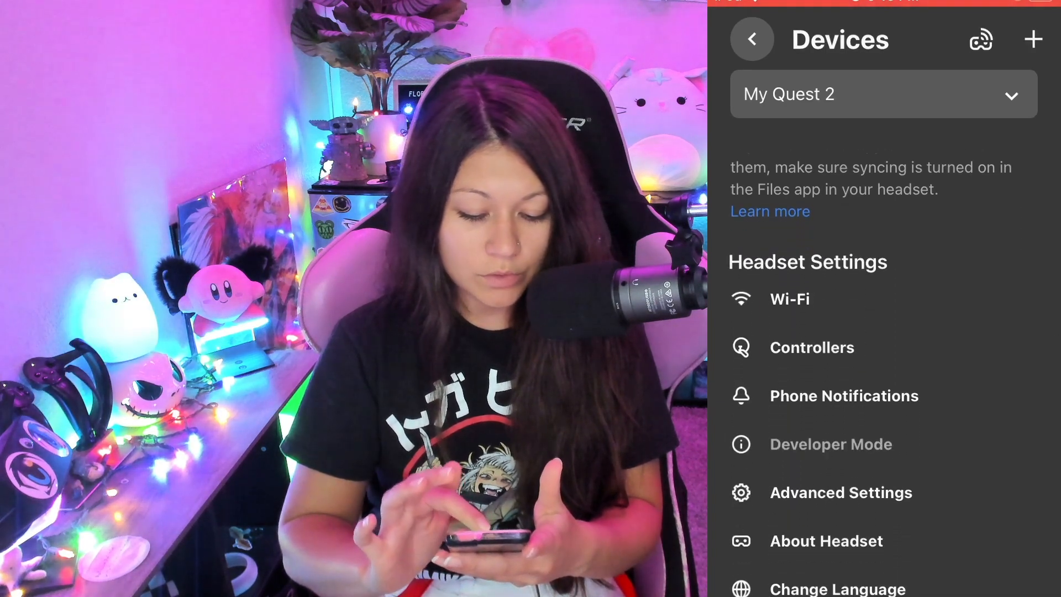
left_click(830, 444)
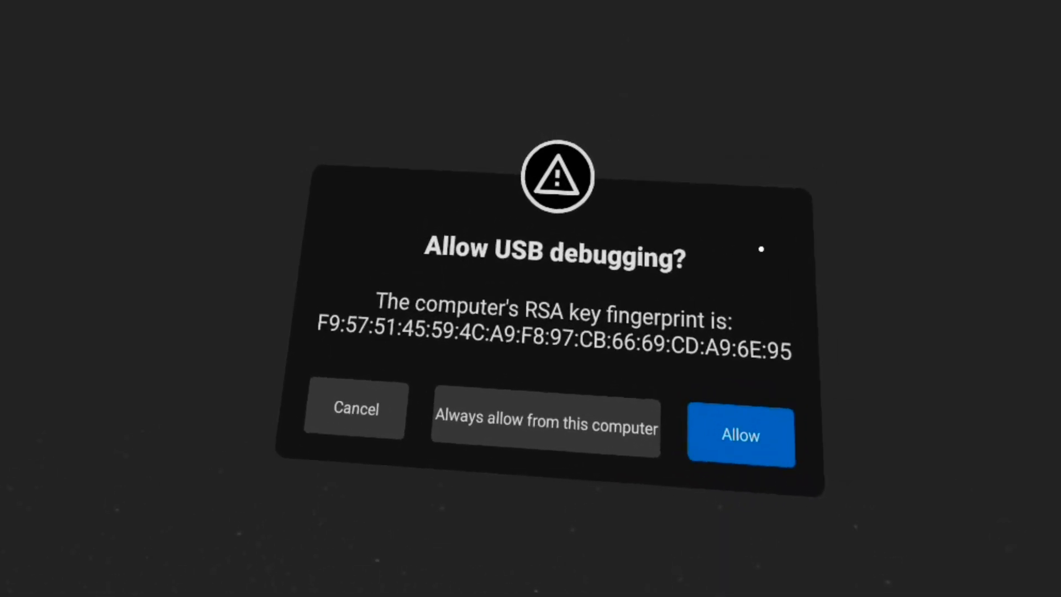
Allow USB debugging and file access from the connected computer on the headset
left_click(740, 435)
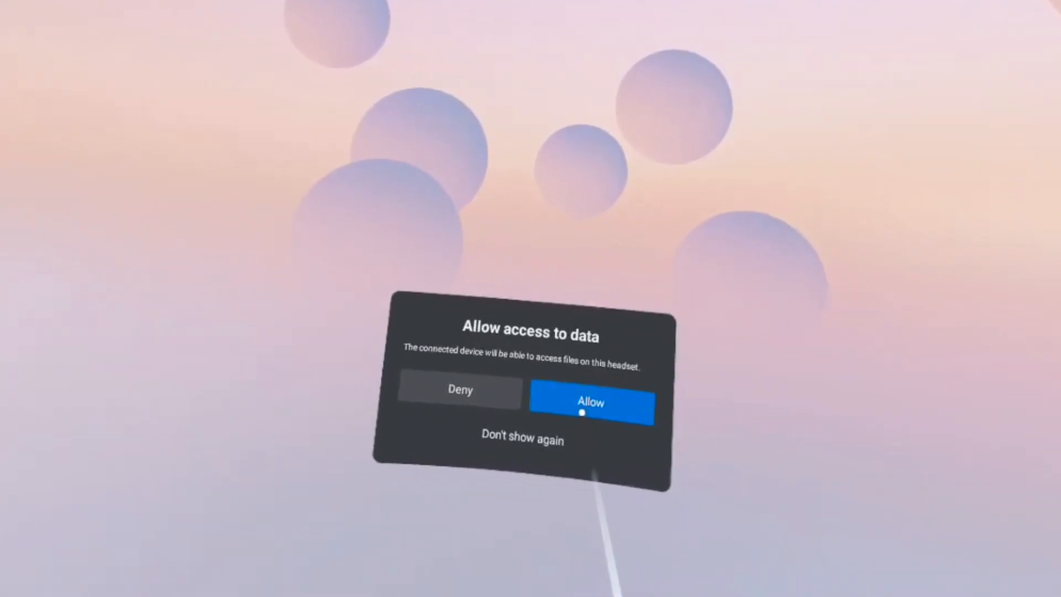
left_click(590, 402)
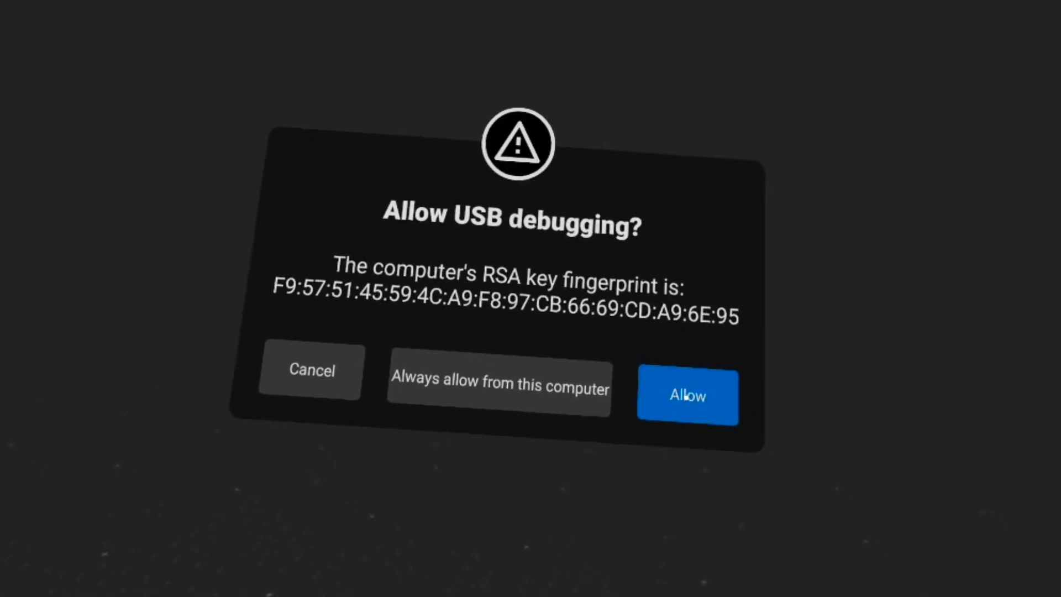
left_click(685, 396)
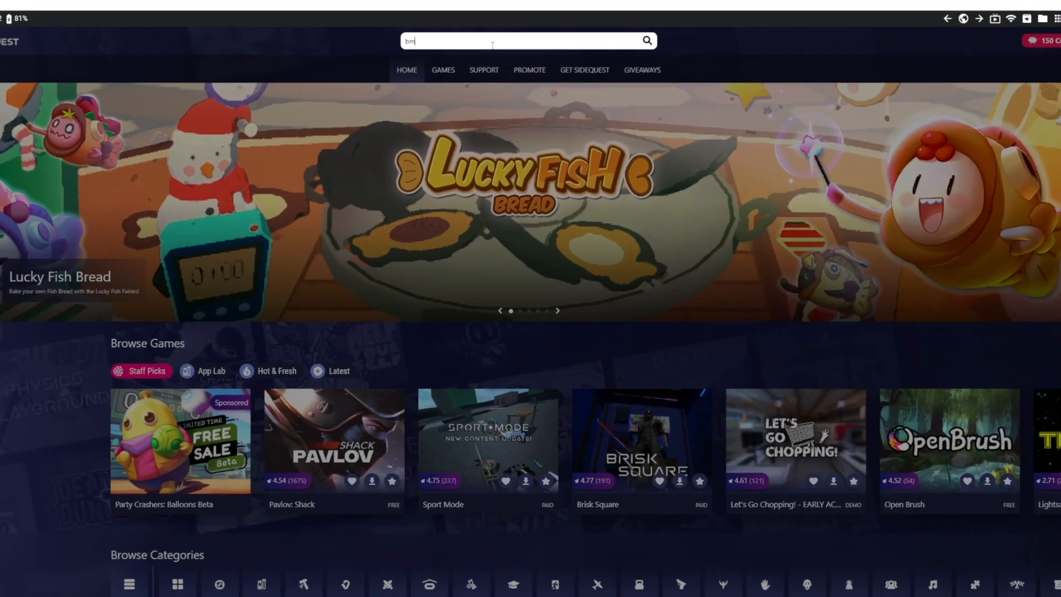
Search SideQuest for BMBF and sideload it onto the headset
type("bf")
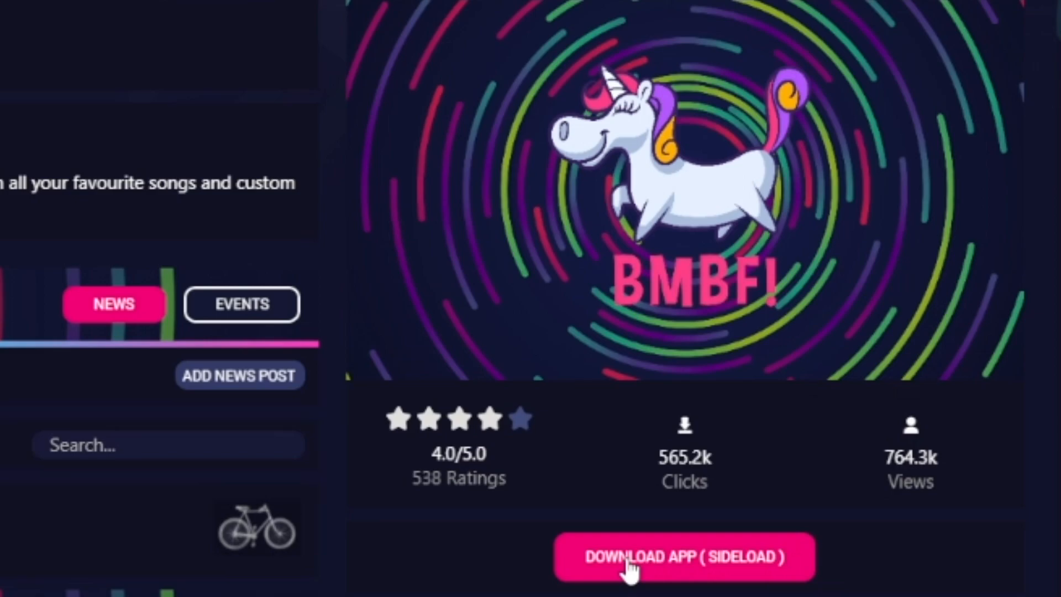
left_click(683, 557)
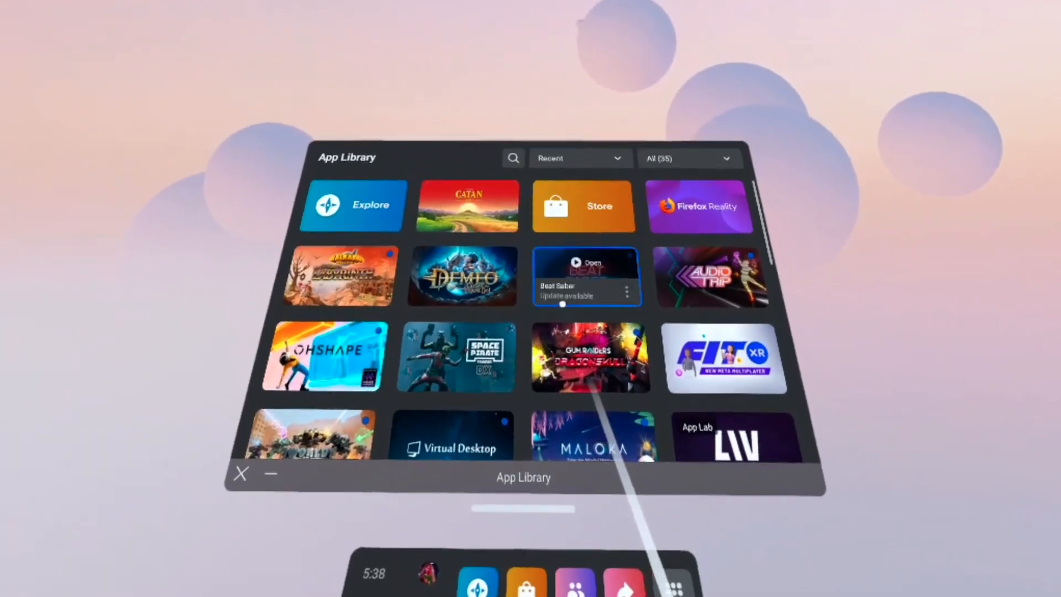
View Beat Saber's details from its three-dot menu in the App Library
left_click(625, 292)
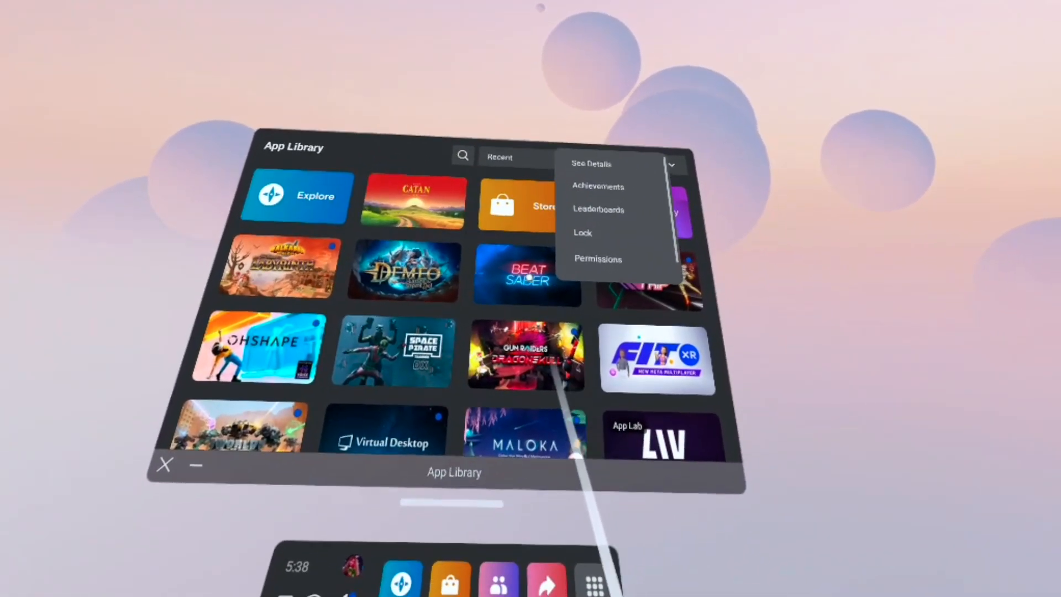
left_click(591, 163)
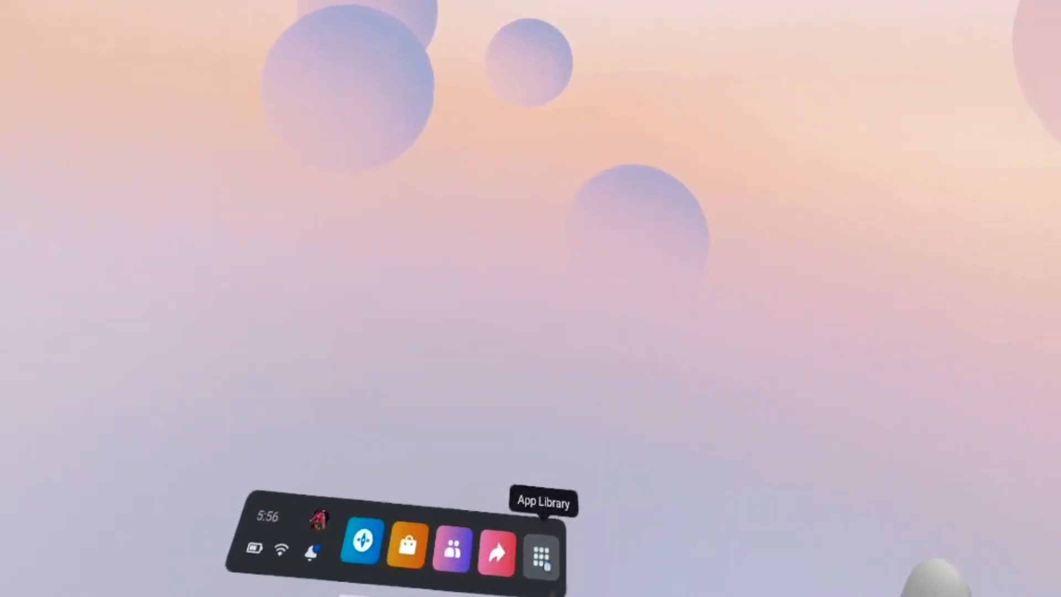
Filter the App Library to Unknown Sources to find BMBF
left_click(541, 550)
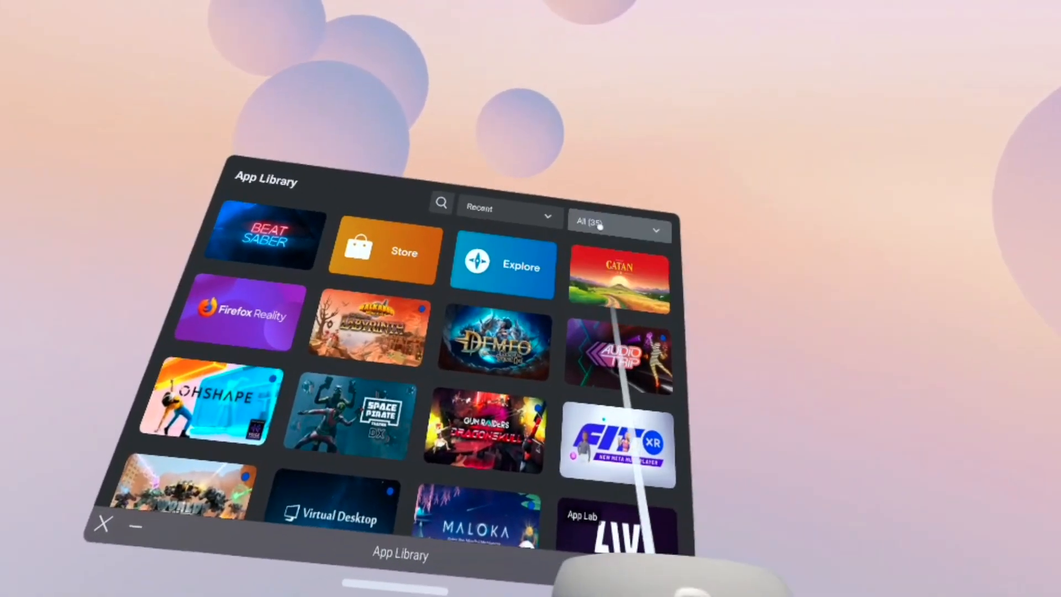
left_click(616, 229)
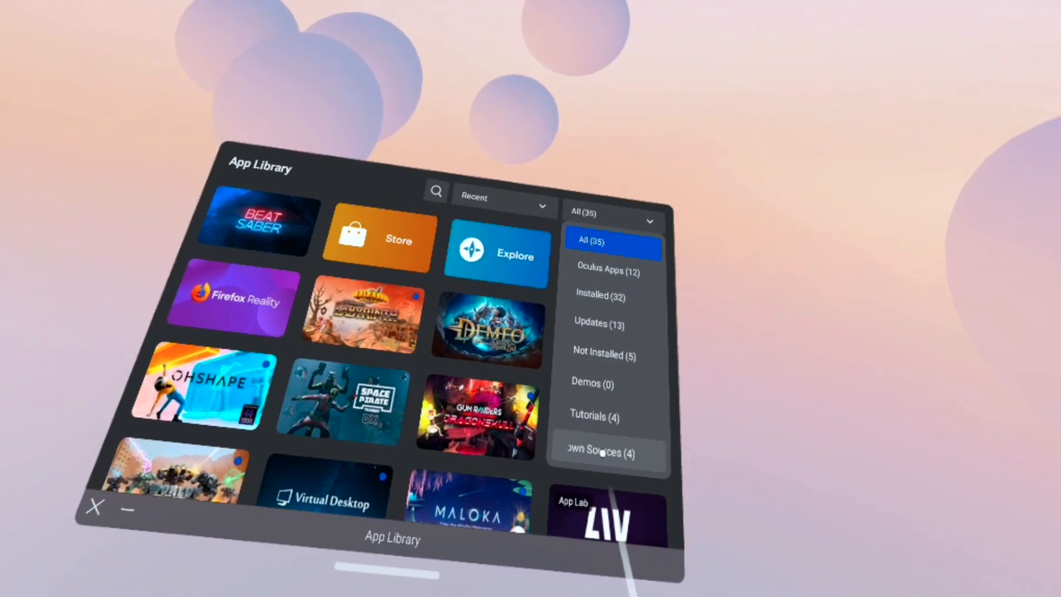
left_click(602, 452)
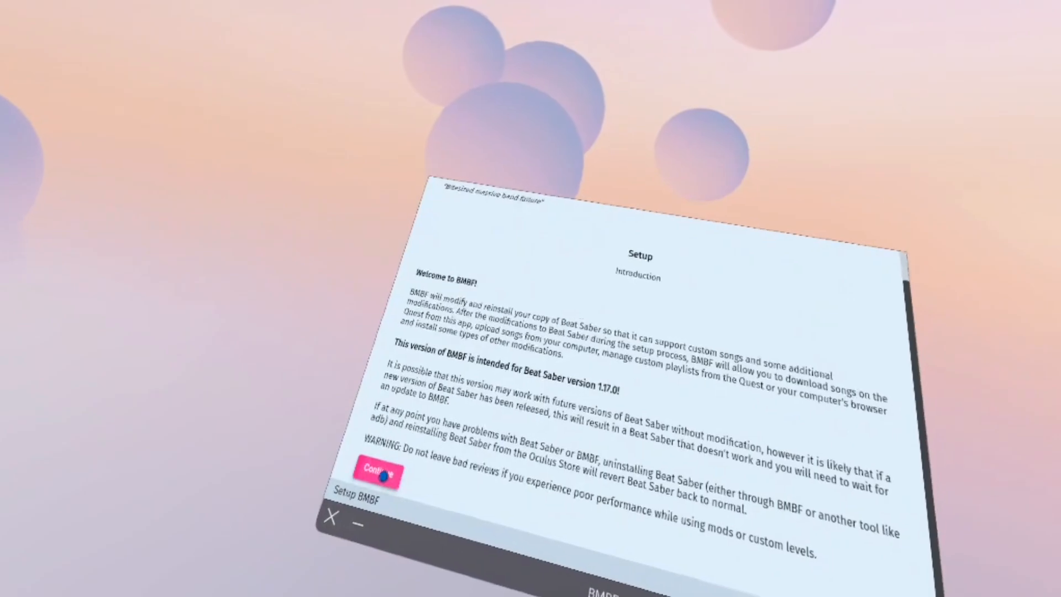
Continue past BMBF's intro and start uninstalling the original Beat Saber
left_click(376, 473)
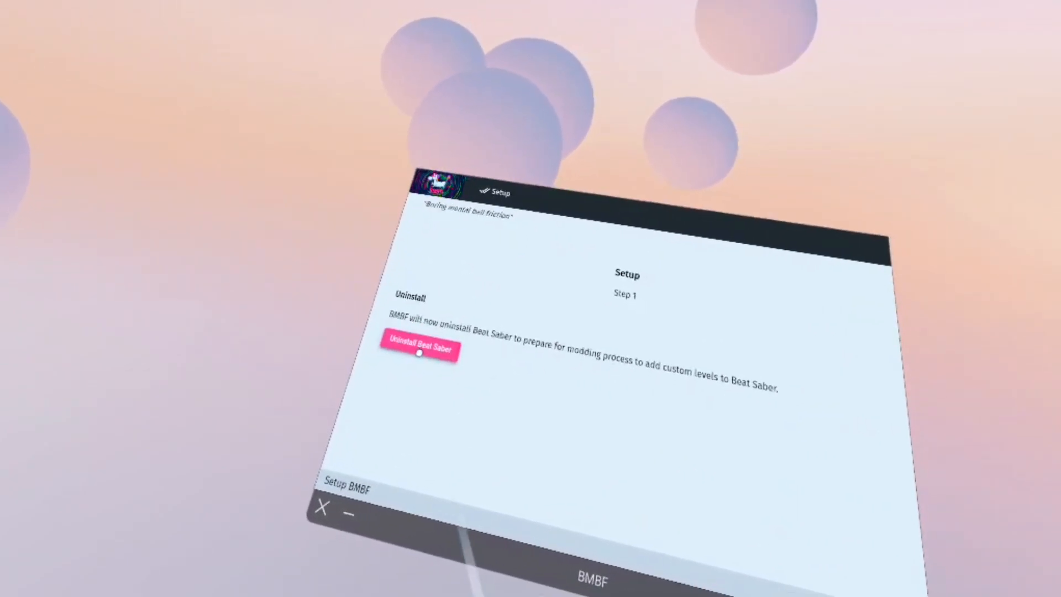
left_click(419, 349)
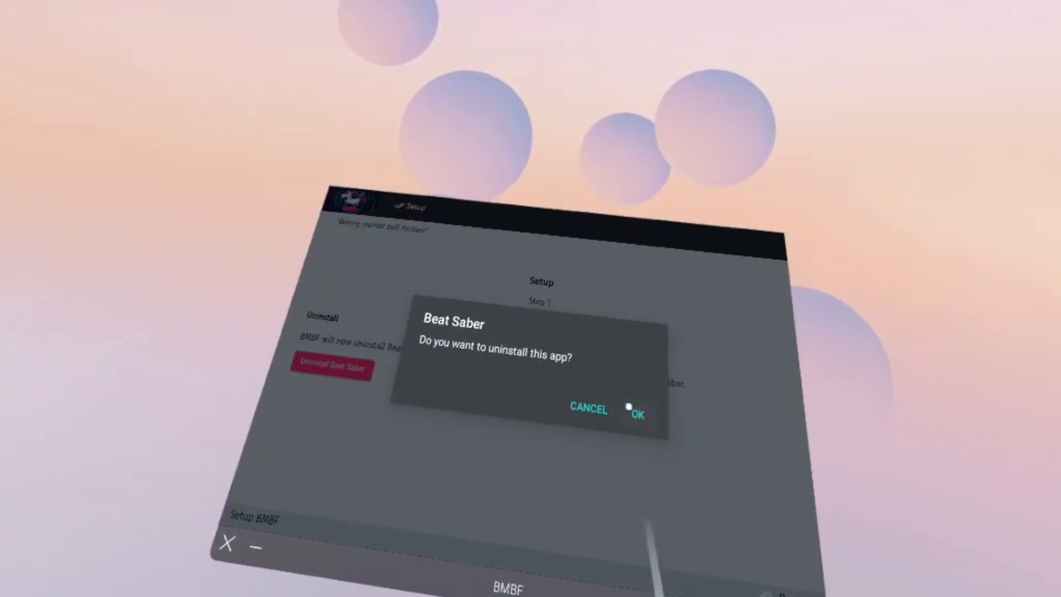
Confirm the uninstall, patch Beat Saber and begin installing the modded version
left_click(638, 413)
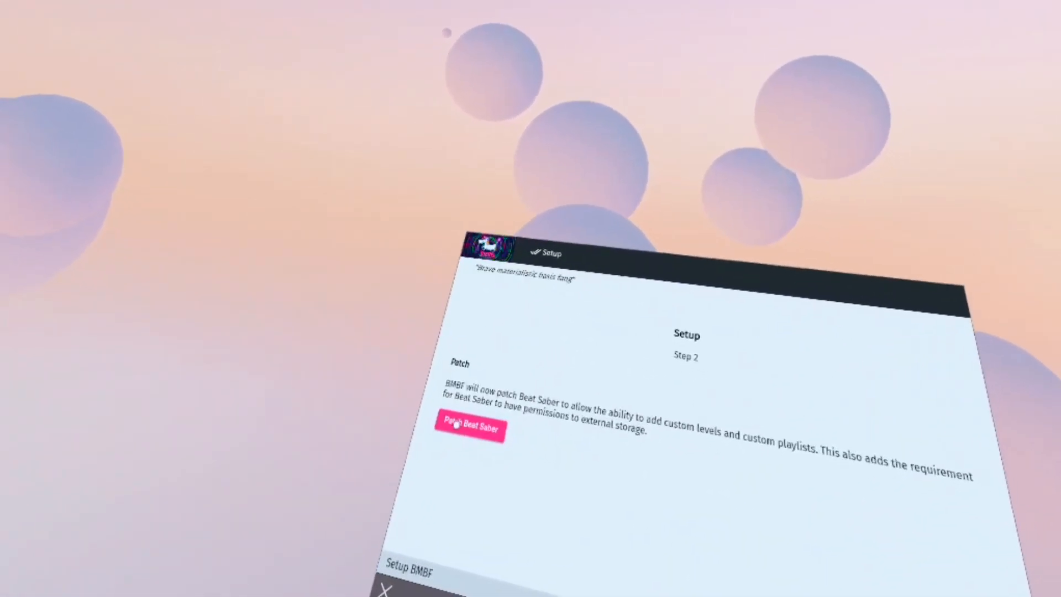
left_click(470, 429)
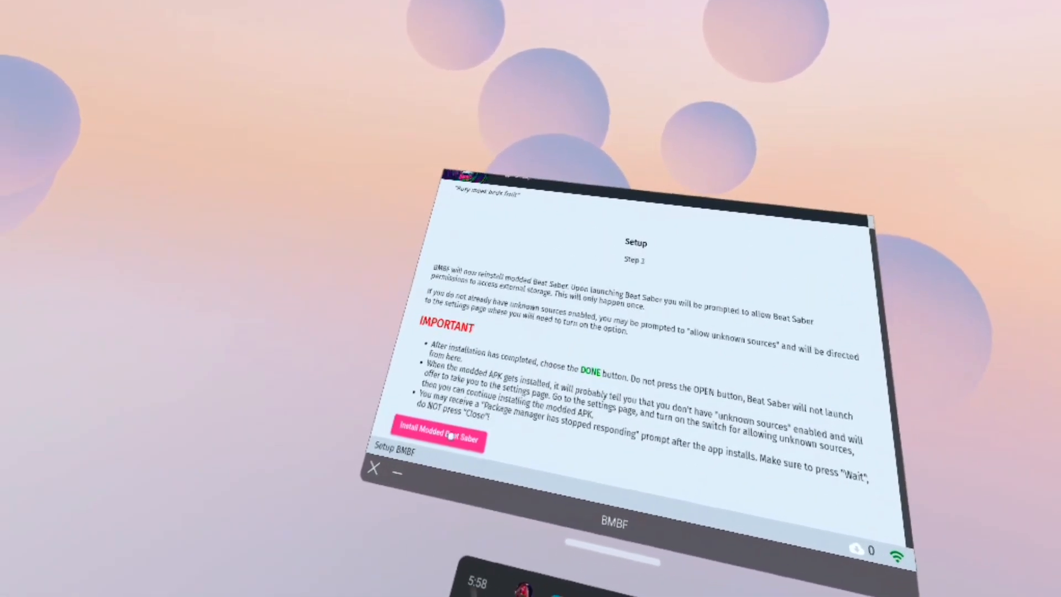
left_click(438, 438)
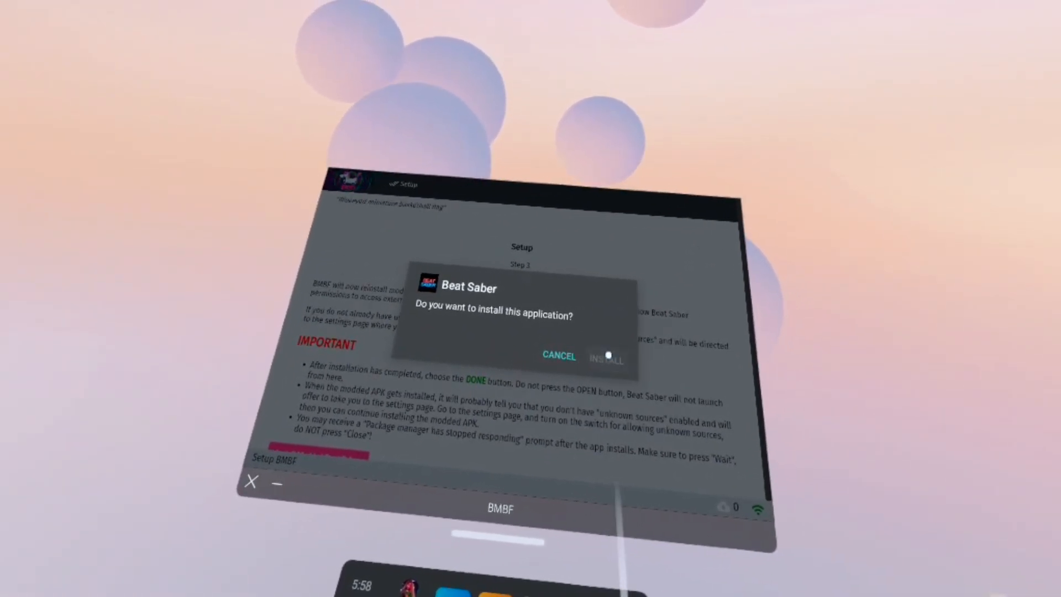
Confirm the install and finish with Done, returning to BMBF's playlists page
left_click(604, 358)
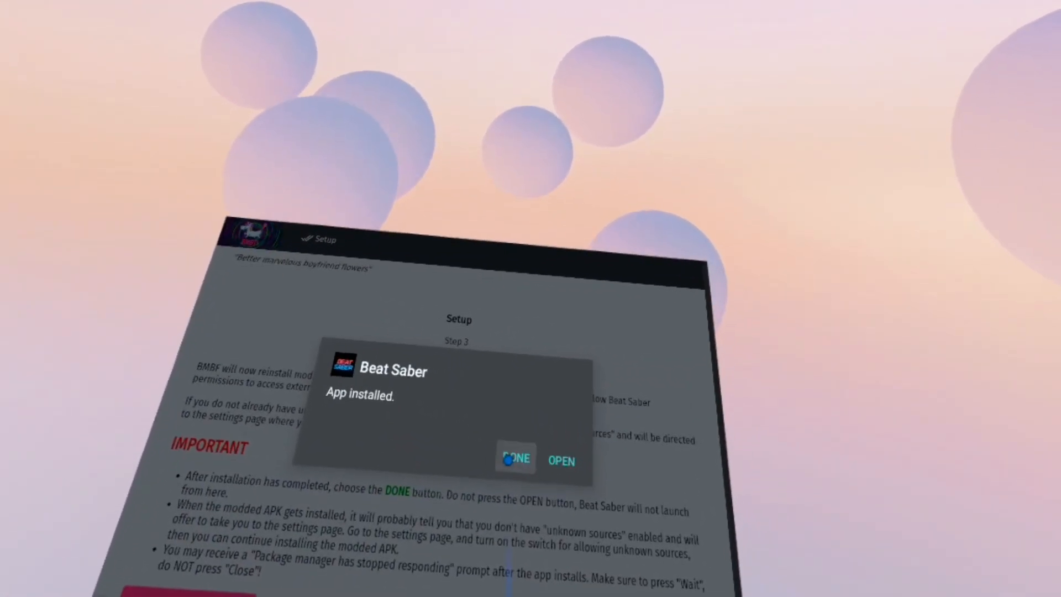
left_click(515, 461)
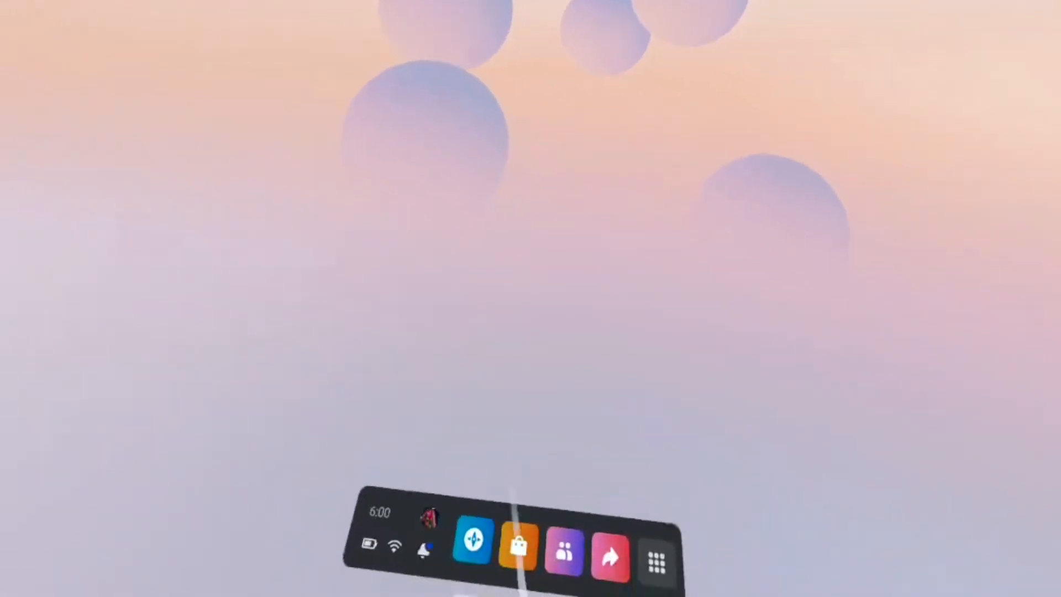
left_click(655, 557)
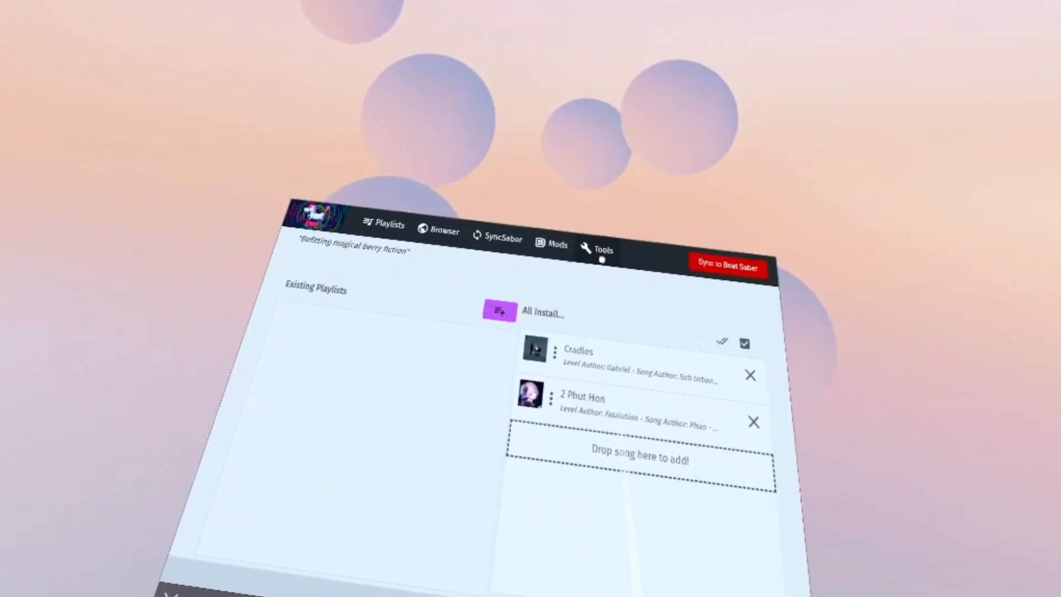
From the Tools page, sync the current configuration to Beat Saber
left_click(601, 249)
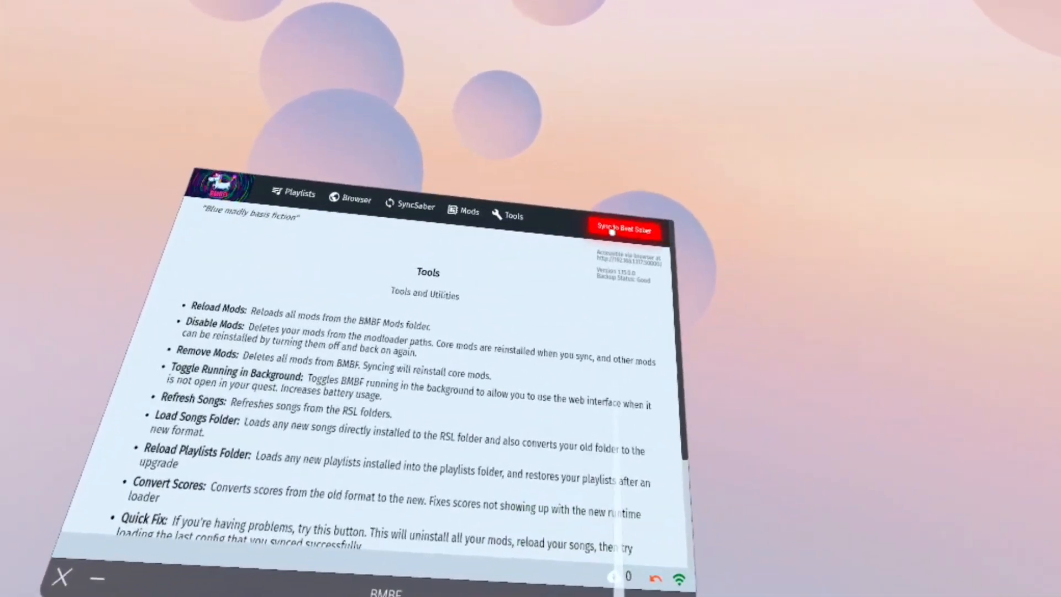
left_click(624, 228)
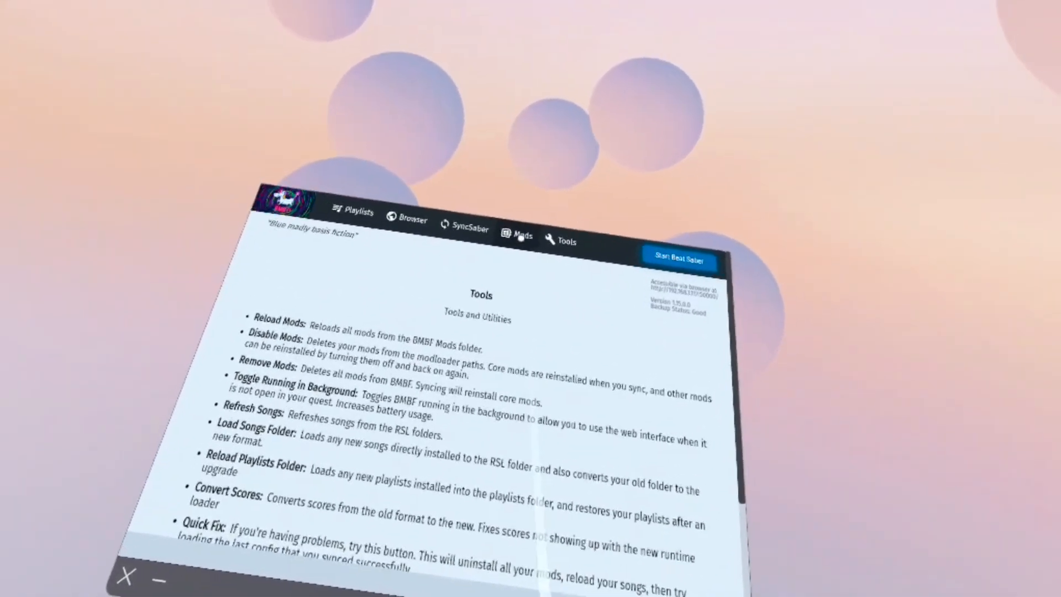
Scroll through the Mod Management list of installed core mods
left_click(524, 236)
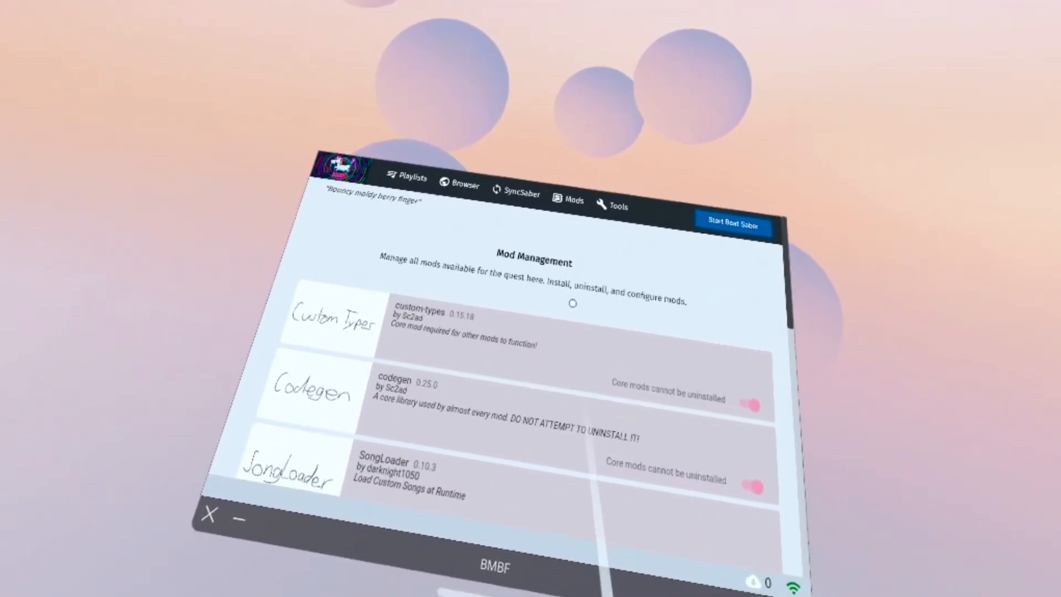
scroll("down", 3)
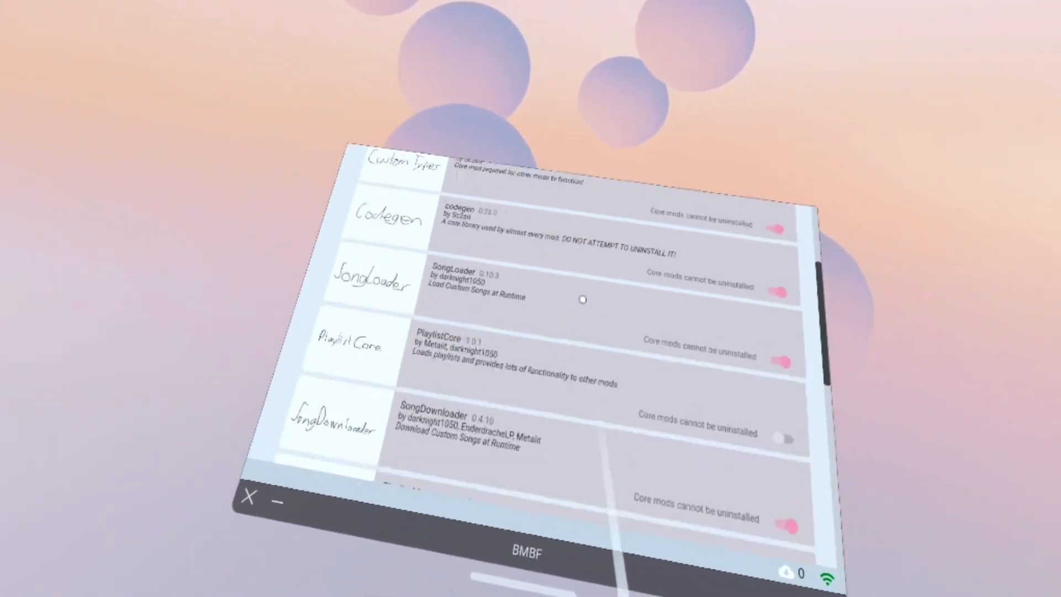
scroll("up", 3)
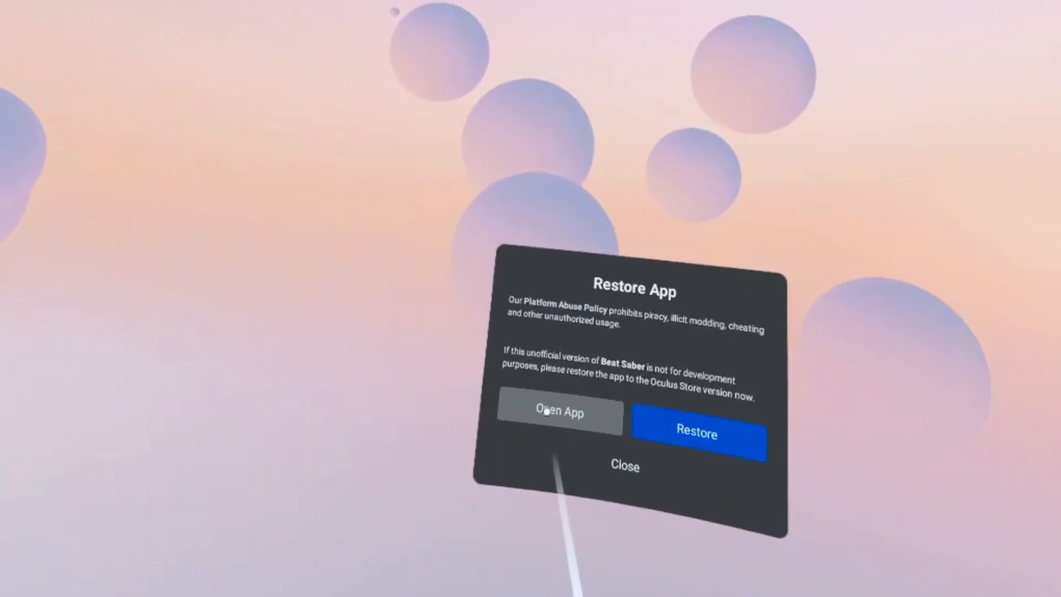
Open the modded game past the Restore App warning and view its in-game Mods panel
left_click(559, 413)
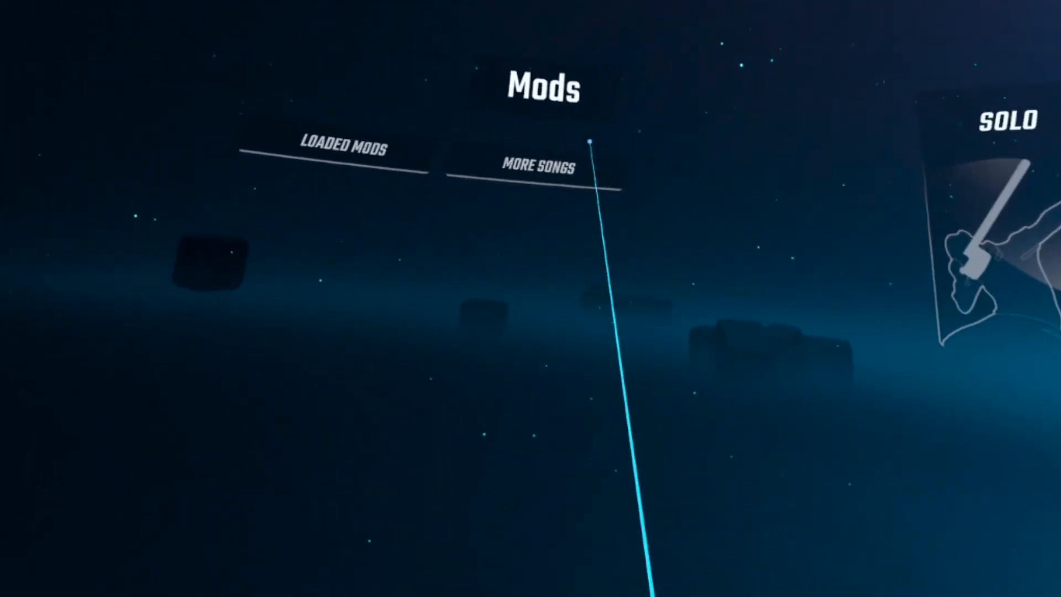
left_click(538, 167)
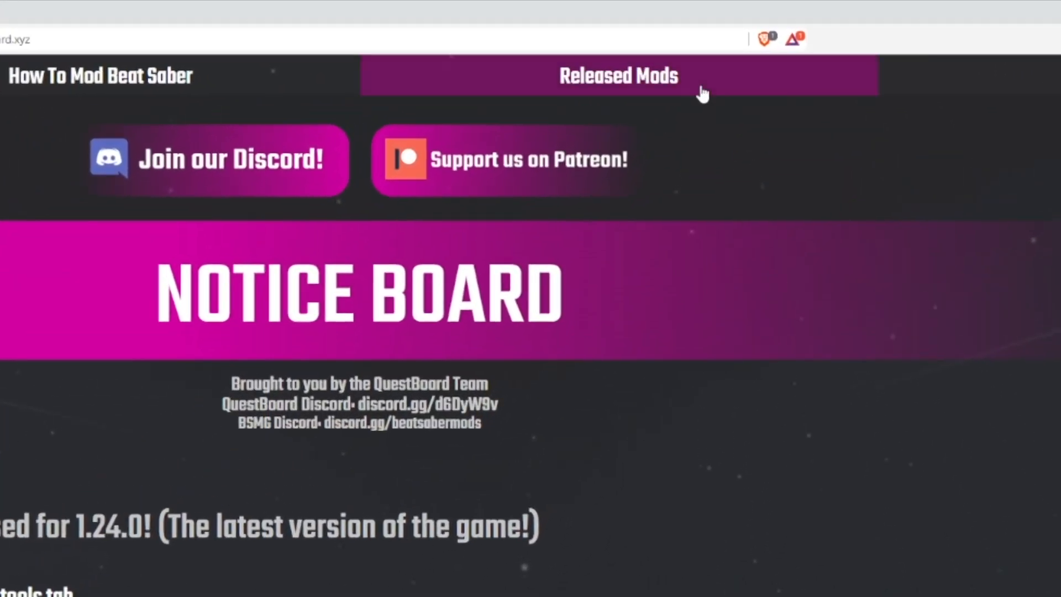
Go to QuestBoard's Released Mods listing for Beat Saber
left_click(618, 76)
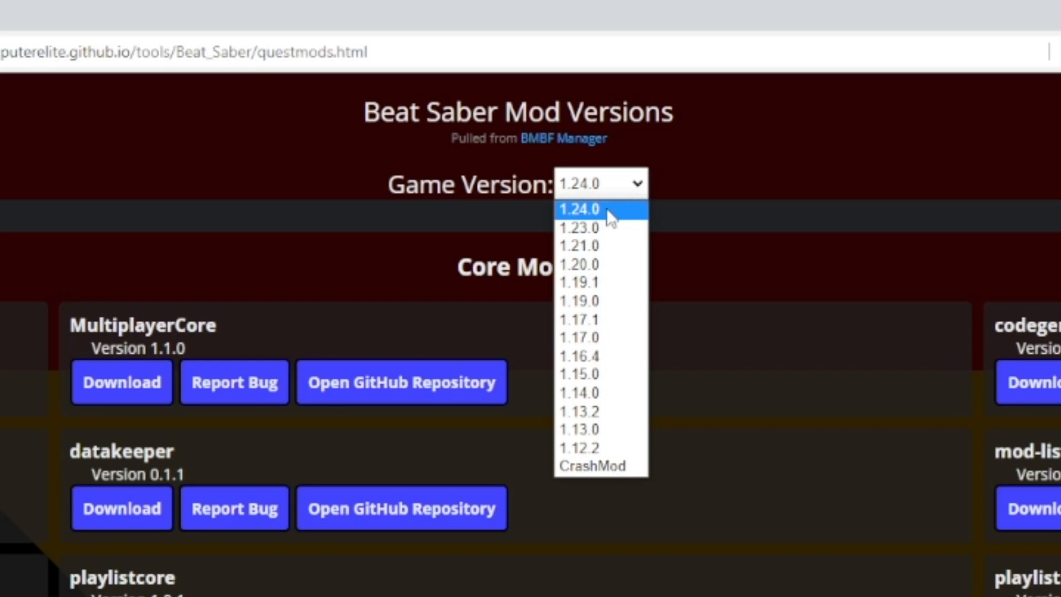
Keep game version 1.24.0 and download Chroma, HitScoreVisualizer and NoodleExtensions qmod files
left_click(586, 207)
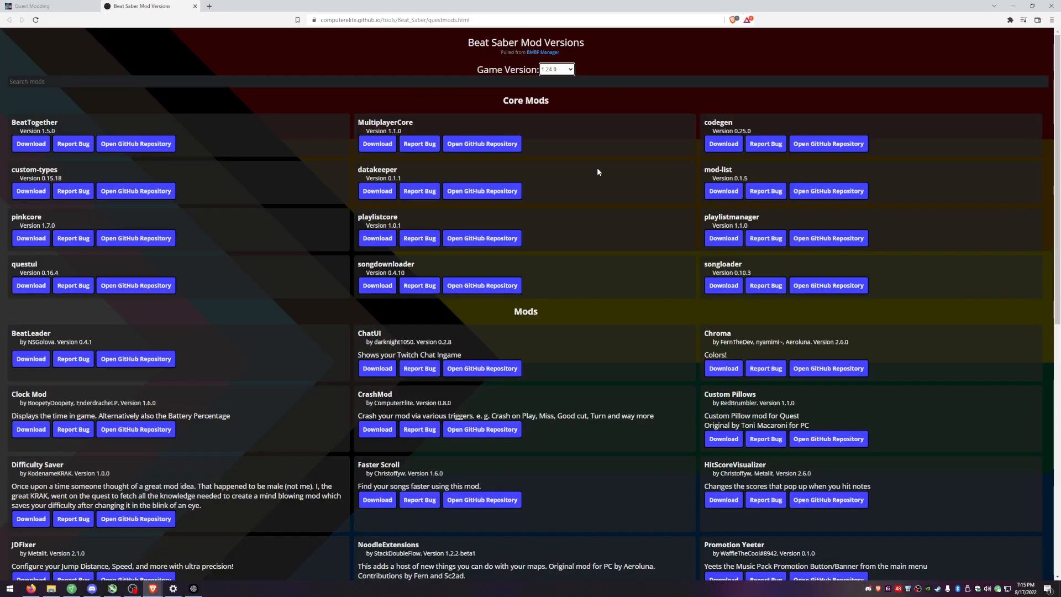
mouse_move(619, 184)
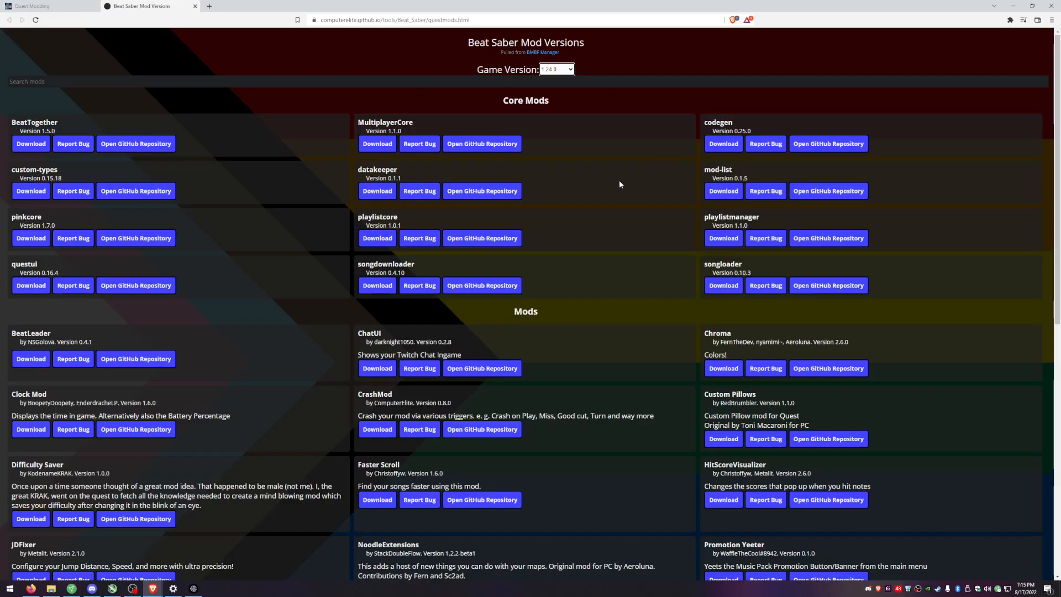
mouse_move(636, 226)
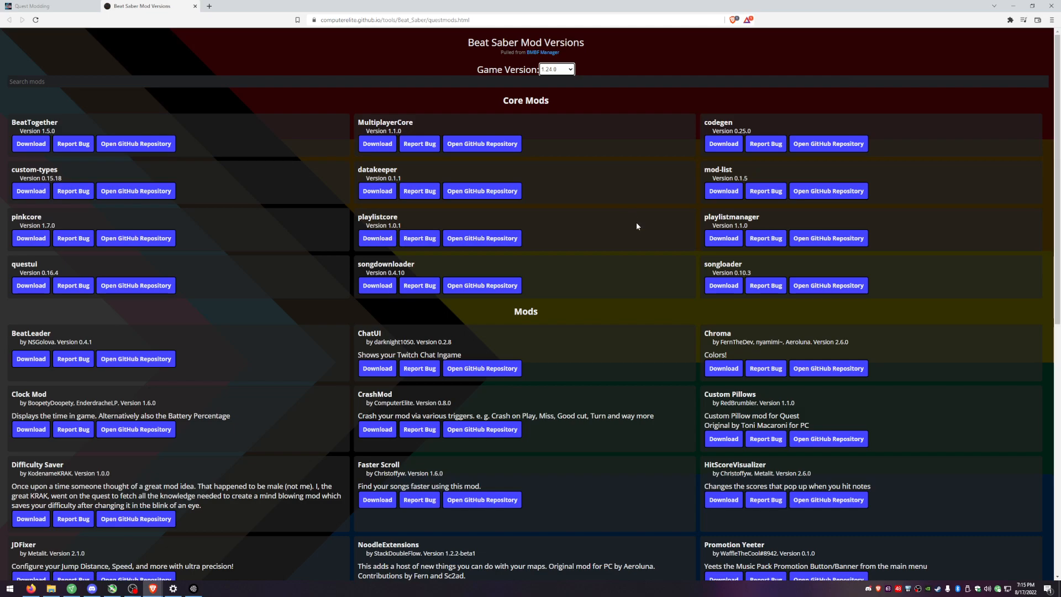
scroll("down", 3)
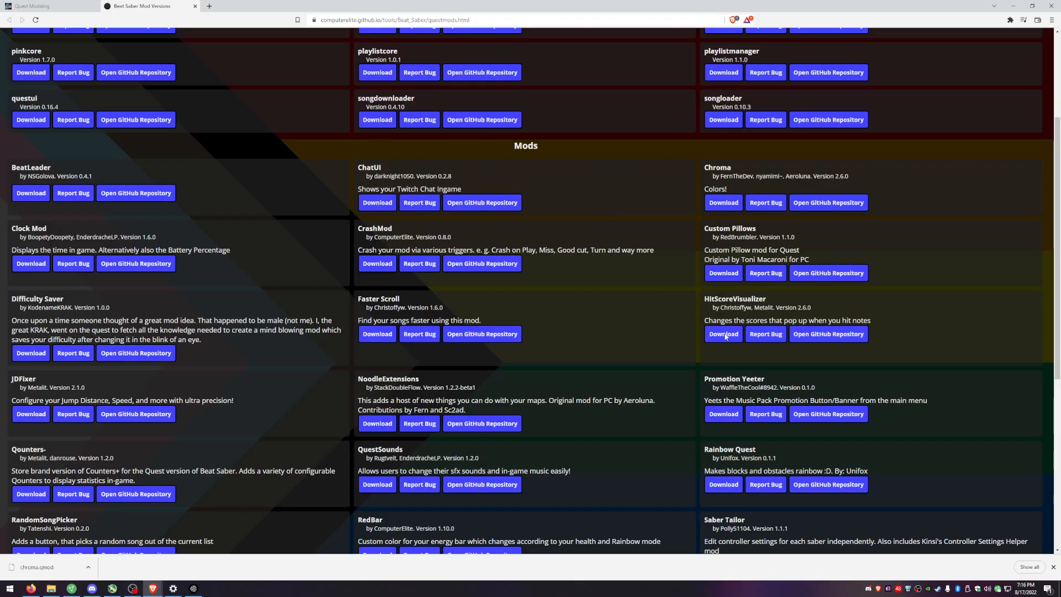
left_click(723, 334)
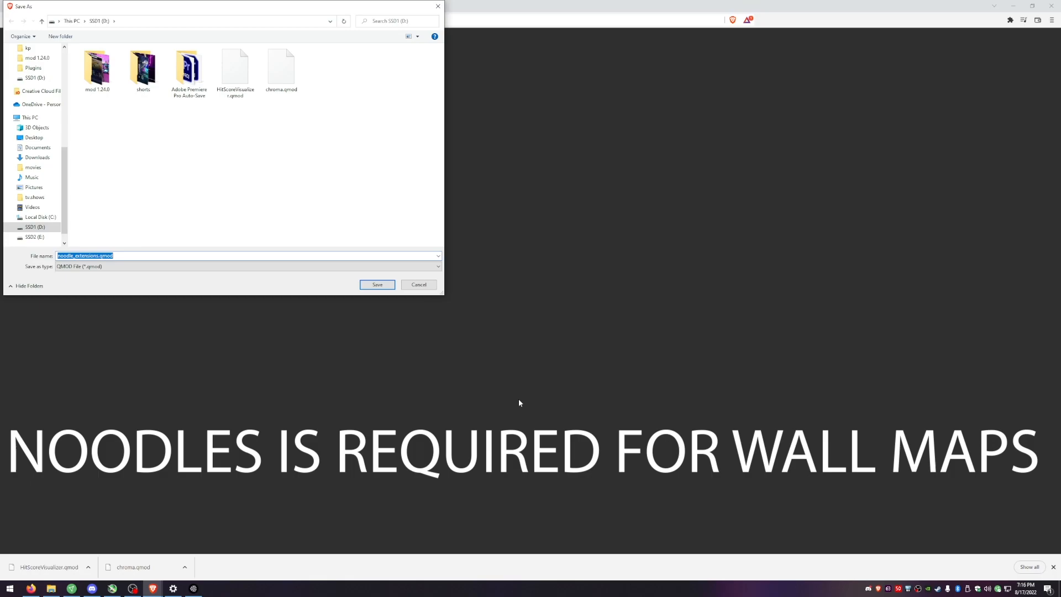
left_click(377, 284)
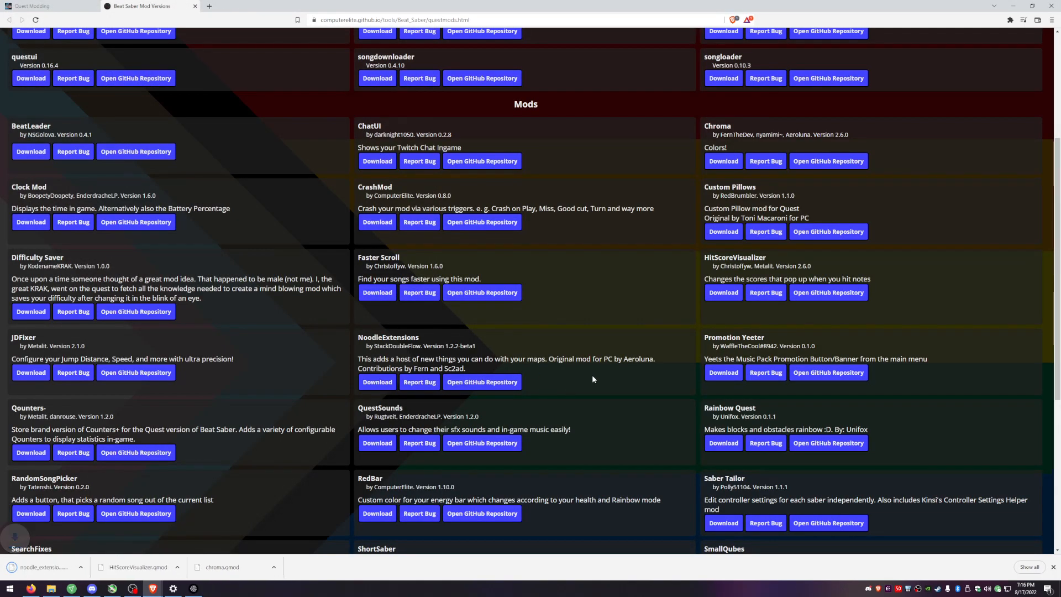
Download the Saber Tailor and Qounters- qmod files further down the list
scroll("down", 3)
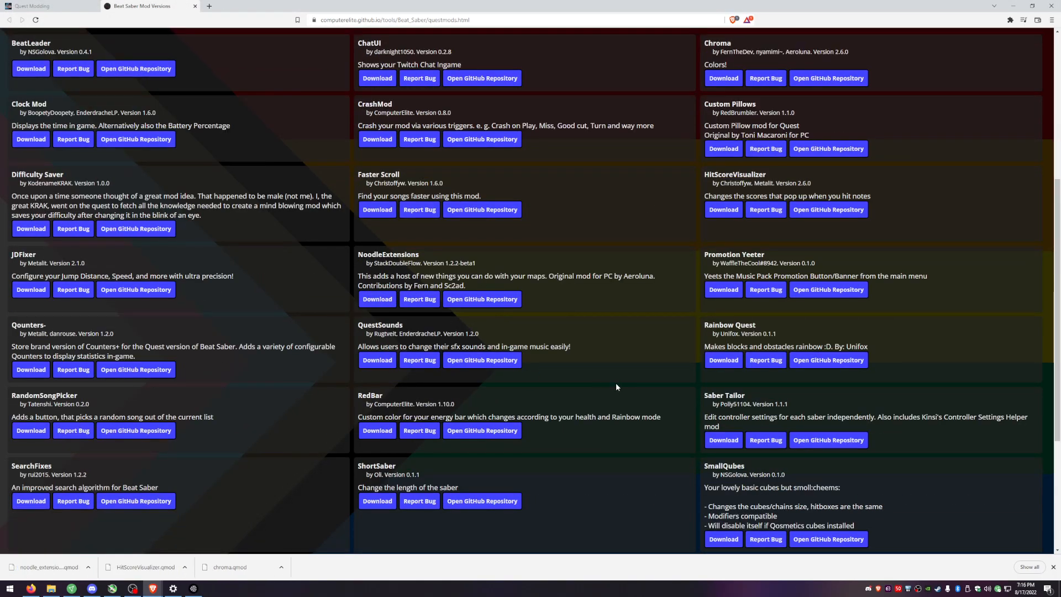
mouse_move(626, 385)
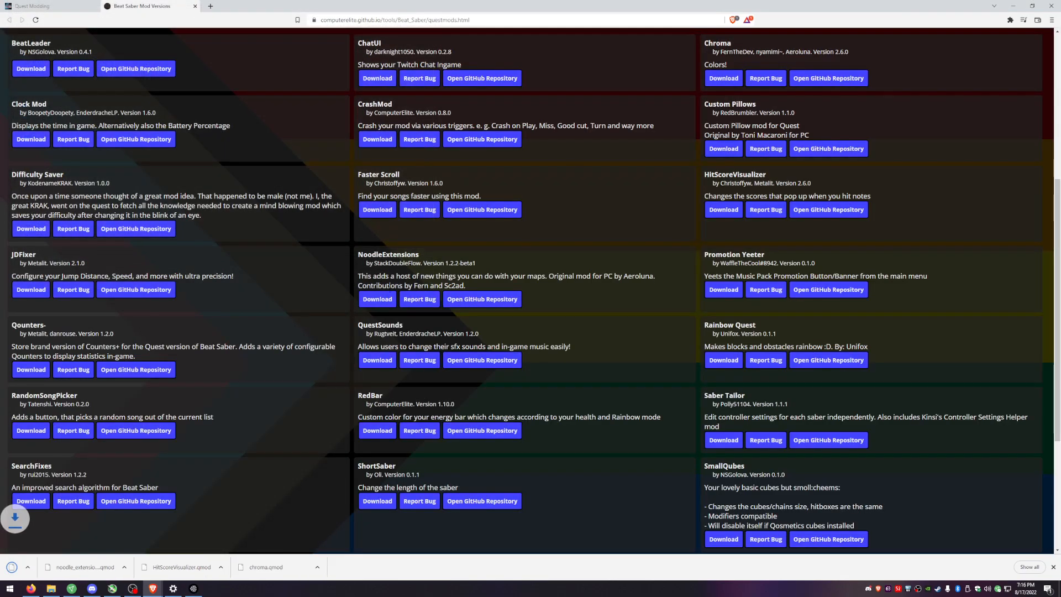
scroll("down", 3)
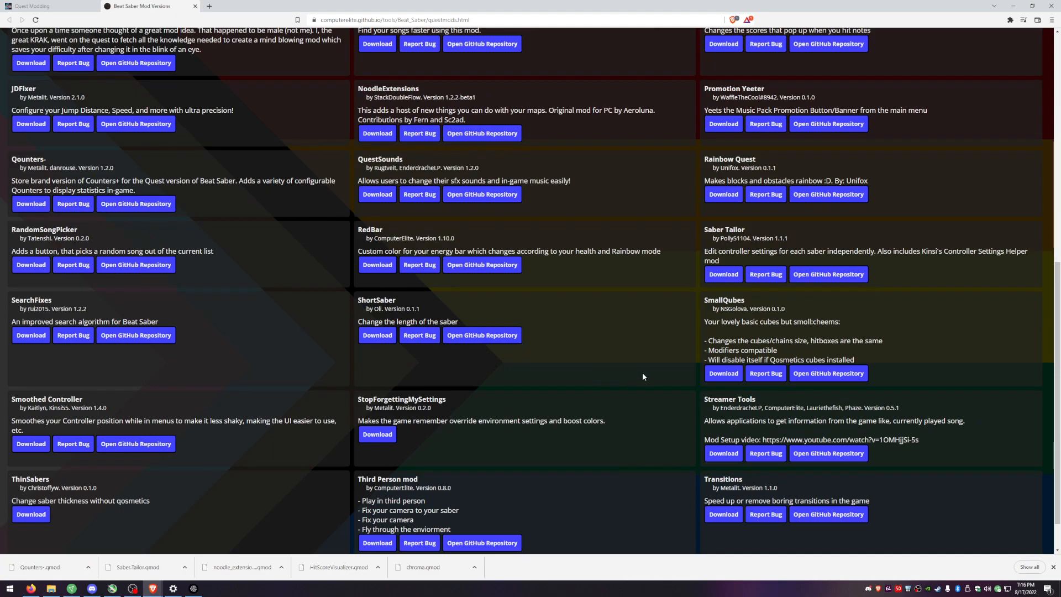
scroll("down", 3)
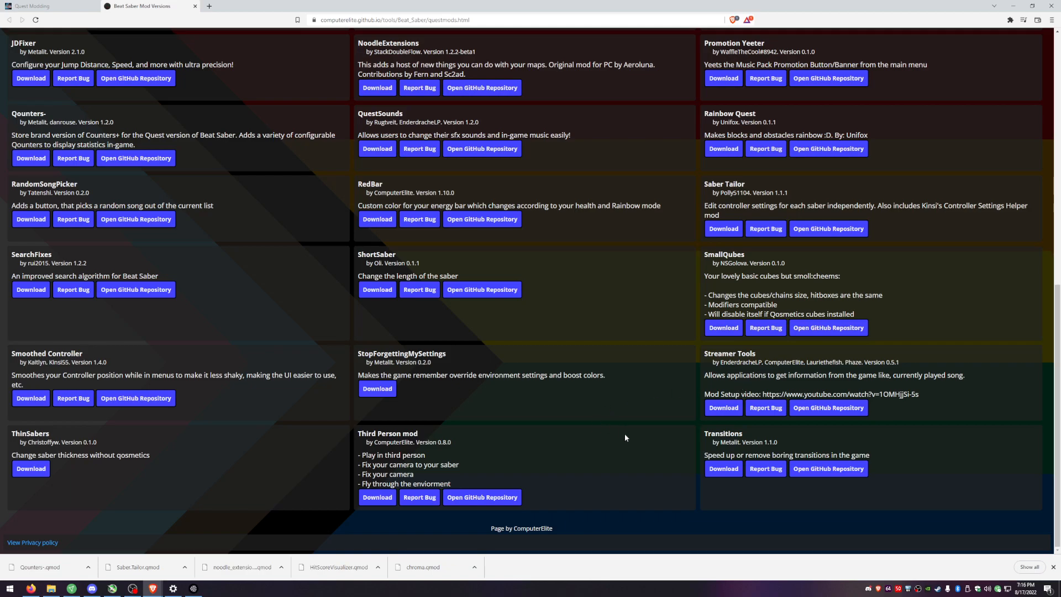
scroll("up", 3)
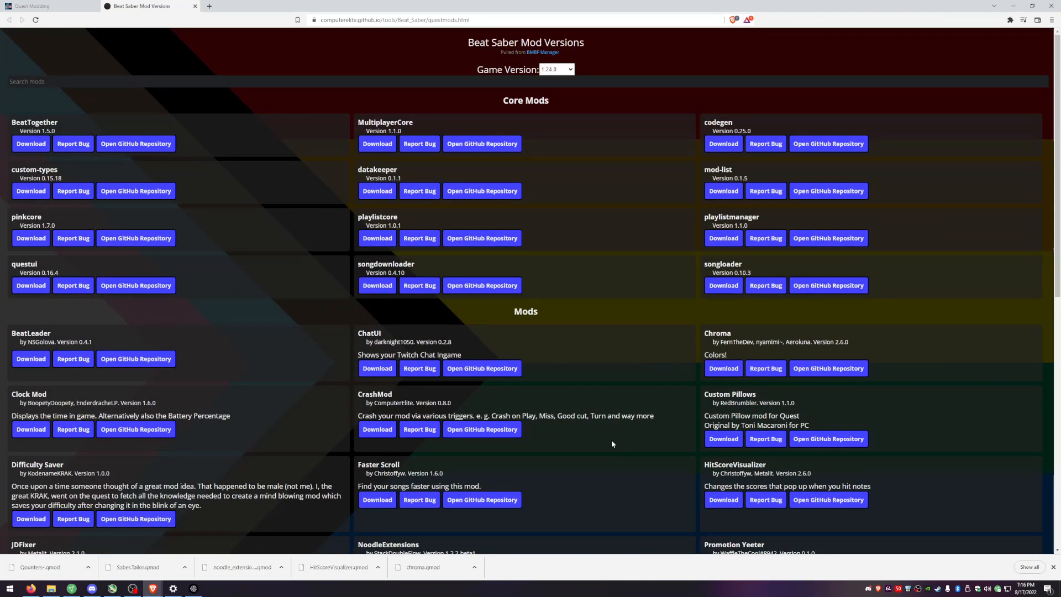
mouse_move(621, 446)
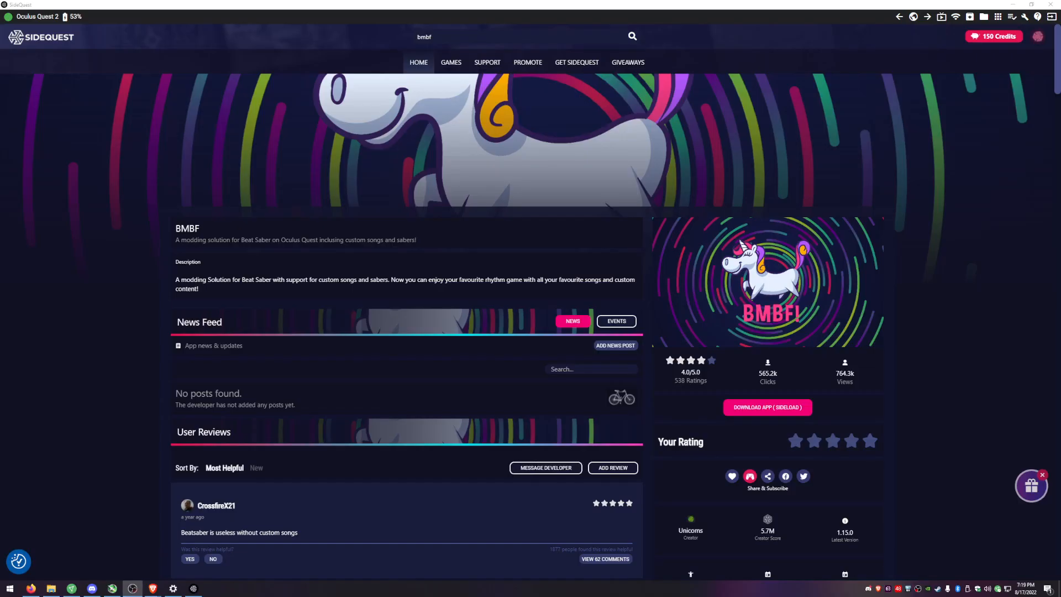
mouse_move(280, 340)
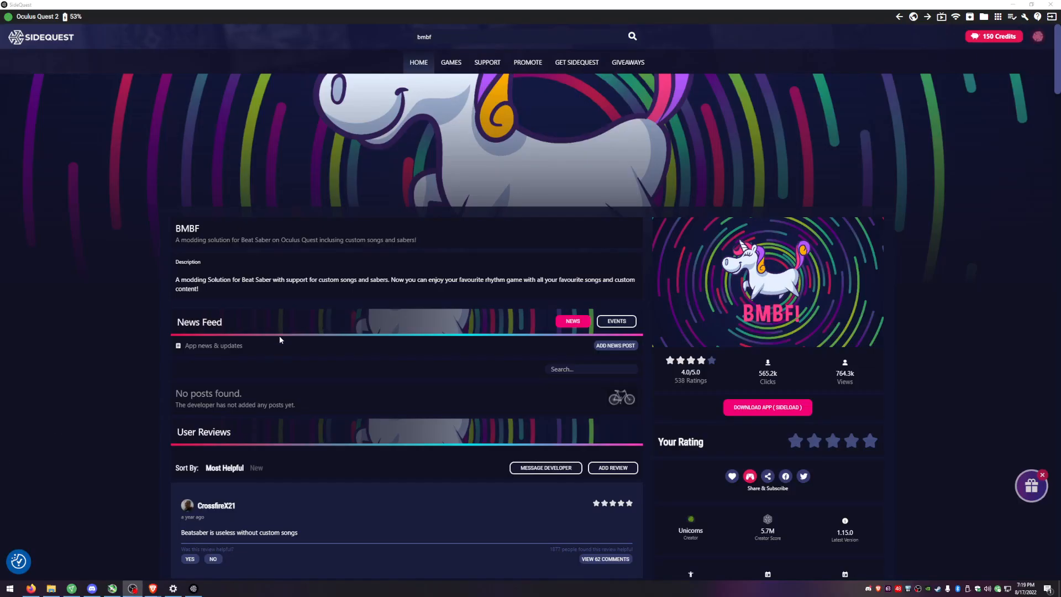
mouse_move(132, 178)
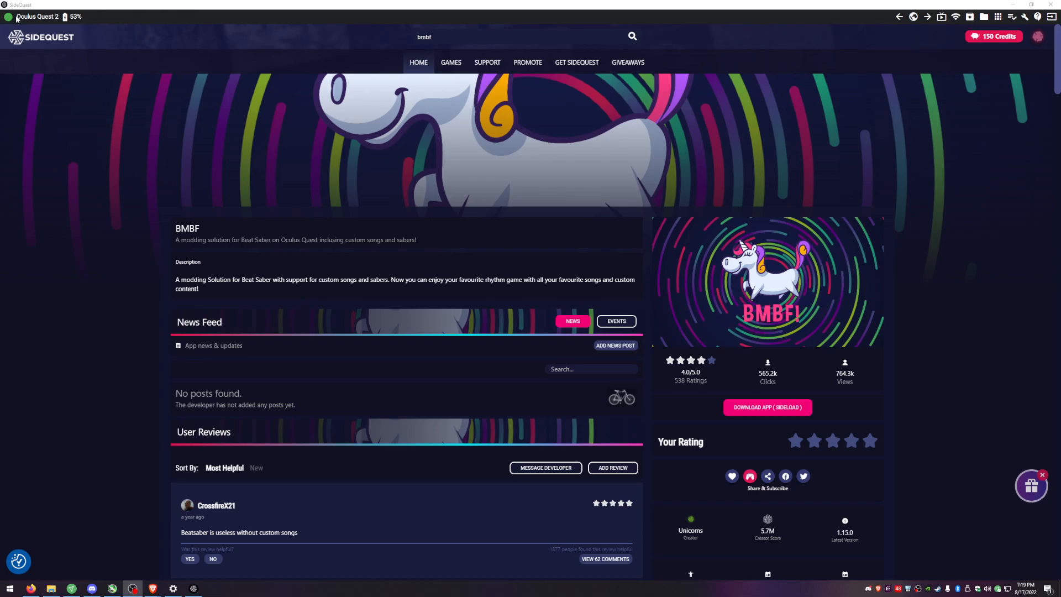
mouse_move(536, 236)
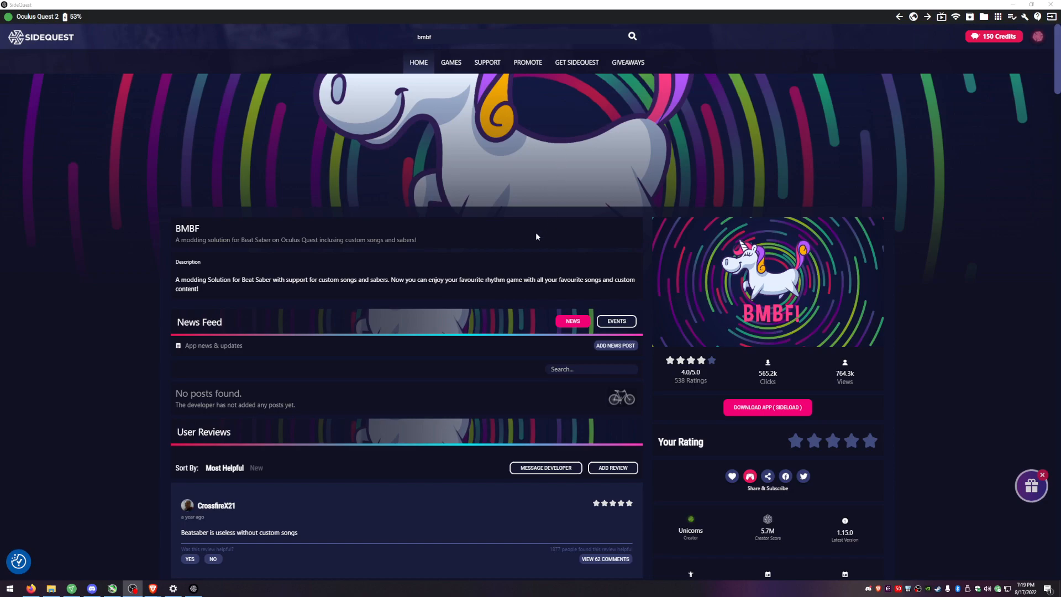
mouse_move(617, 264)
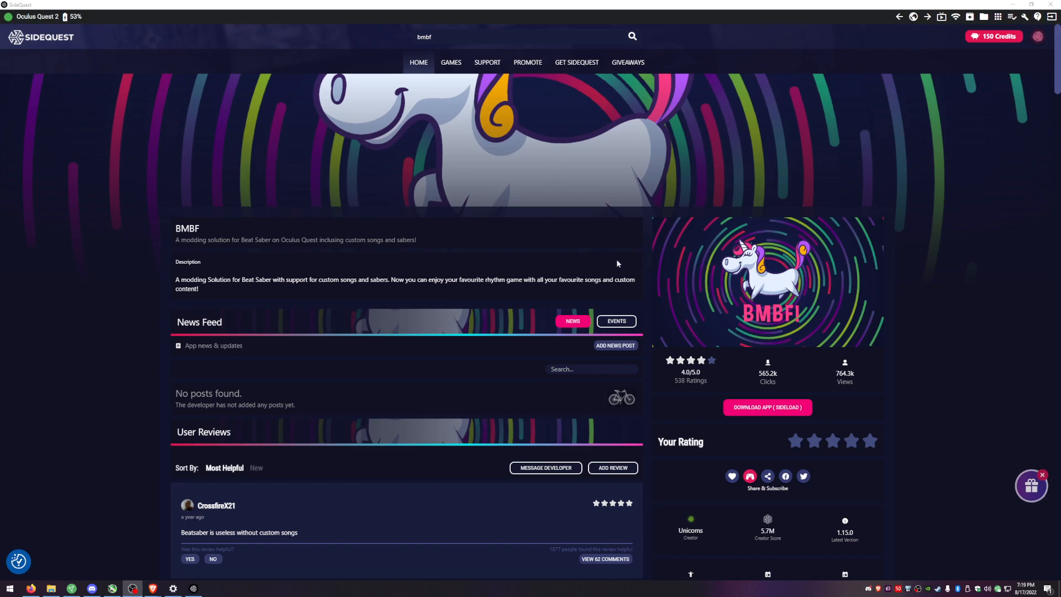
mouse_move(633, 257)
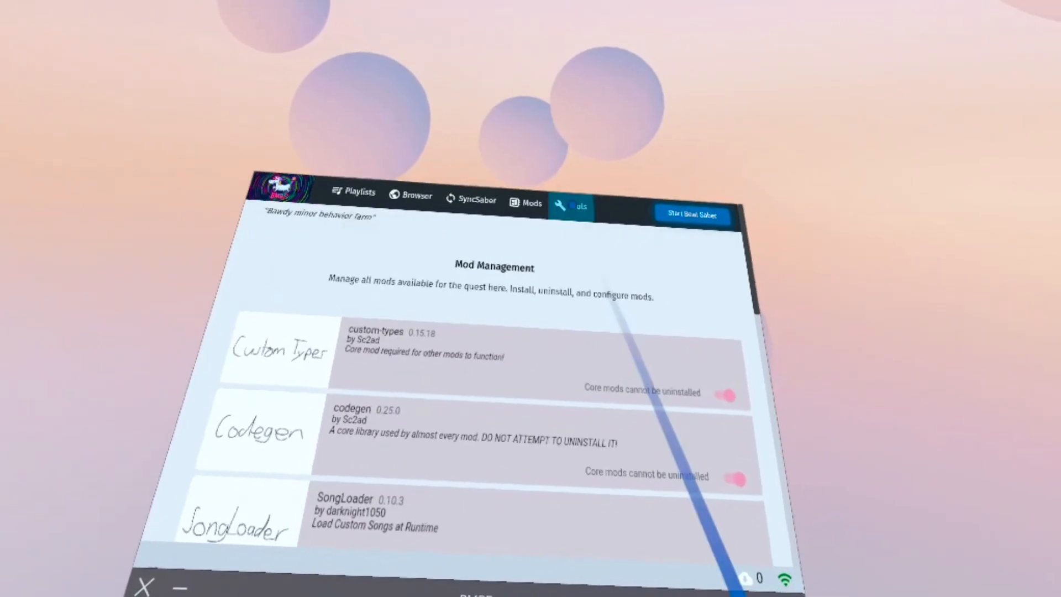
Show BMBF's Tools page with the 'Accessible via browser at' address
left_click(573, 205)
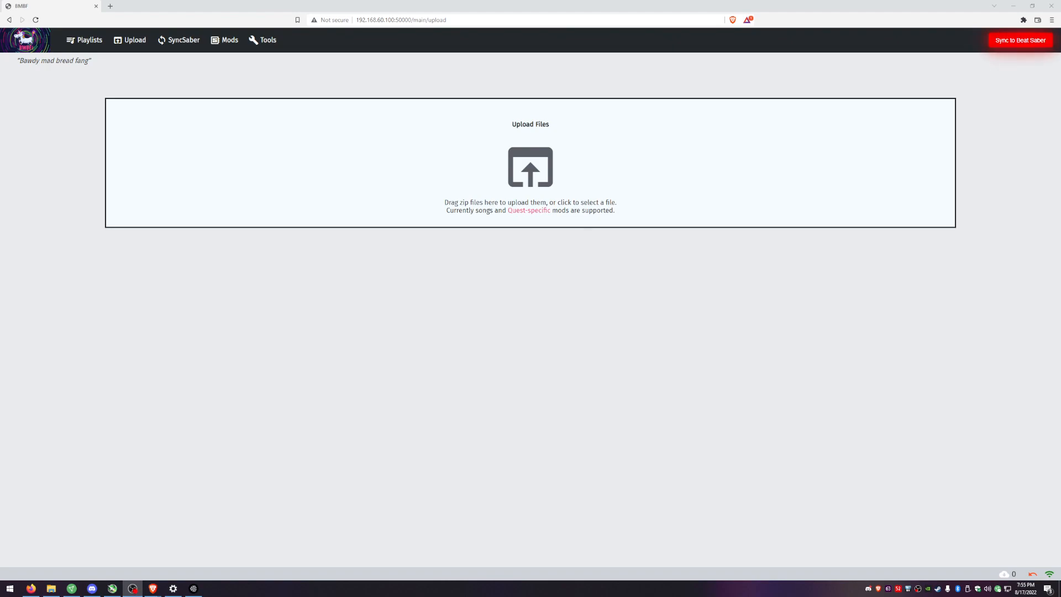
Upload the downloaded .qmod files through BMBF's web page and sync to Beat Saber
left_click(530, 168)
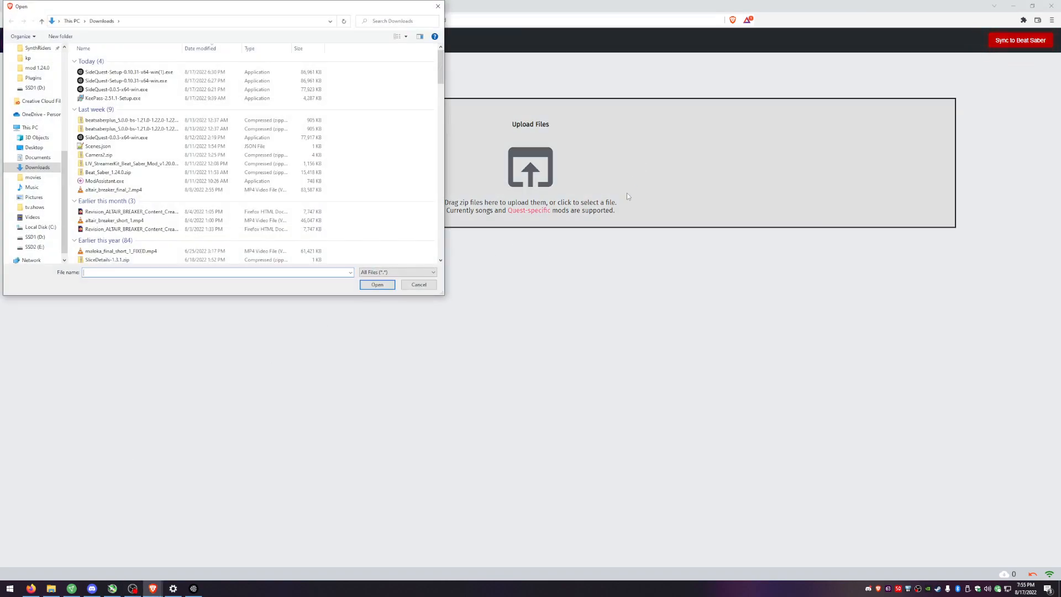
left_click(34, 237)
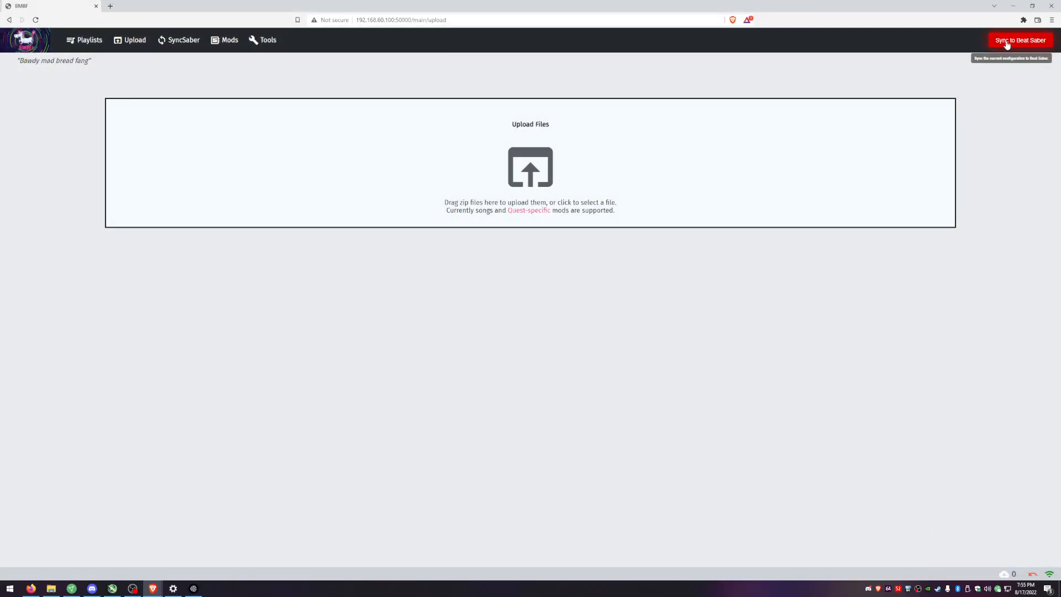
left_click(1019, 40)
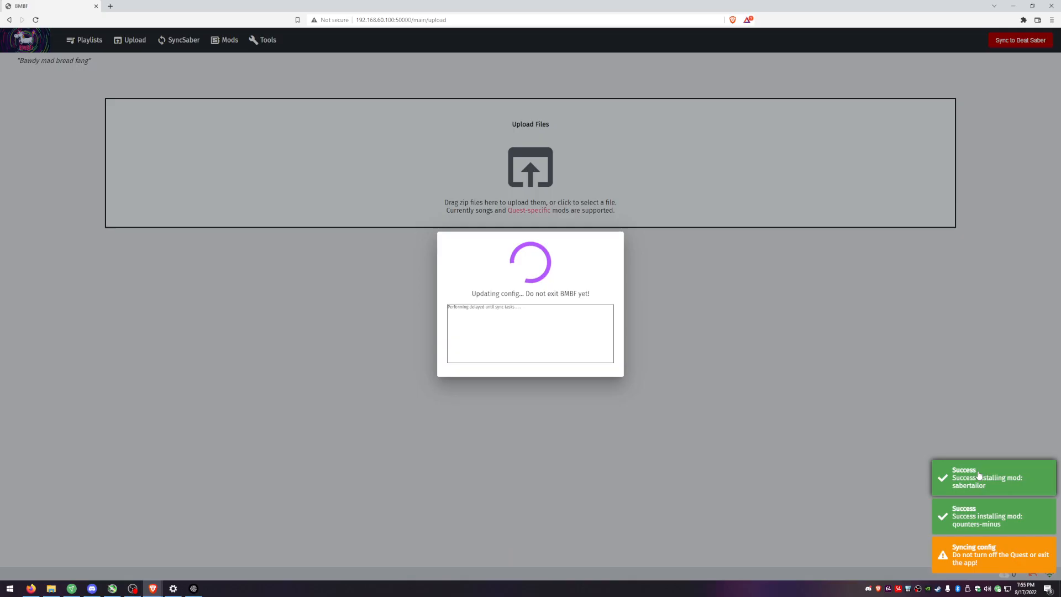